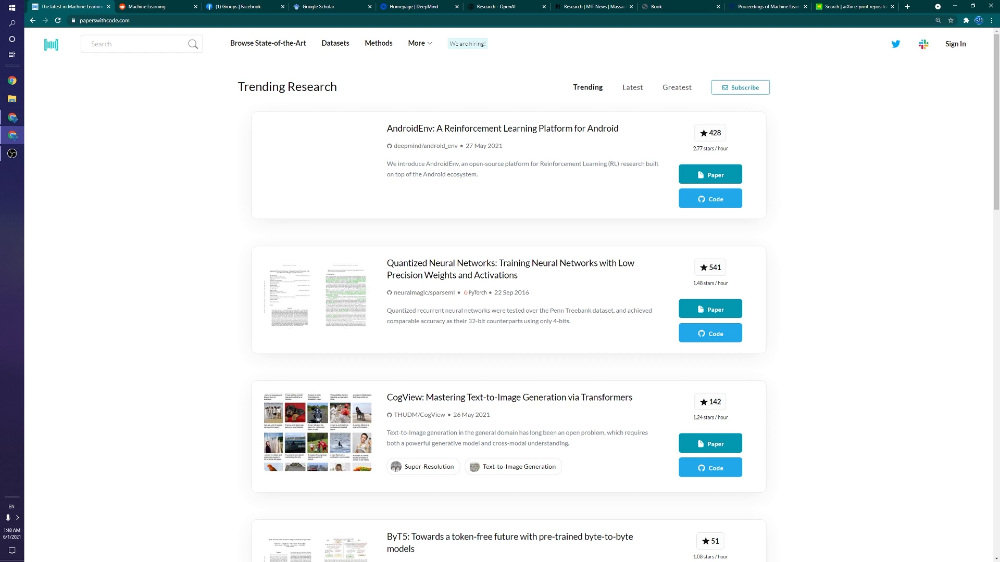
mouse_move(873, 401)
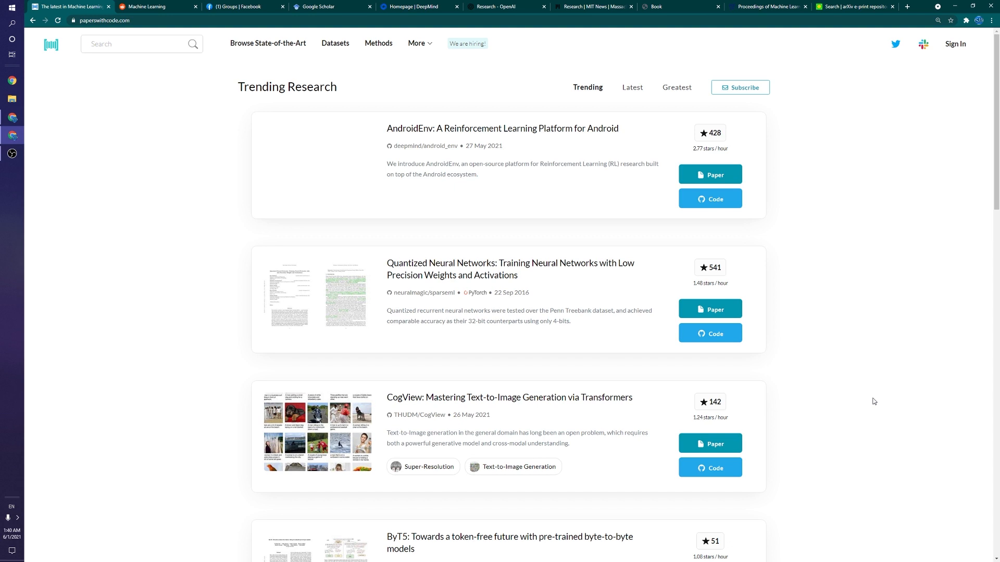
mouse_move(858, 389)
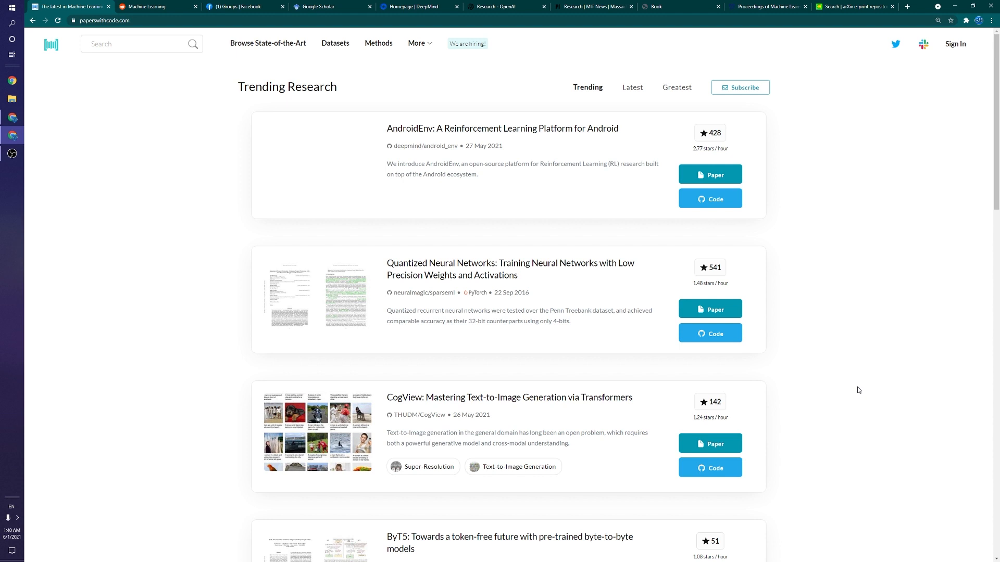
mouse_move(748, 311)
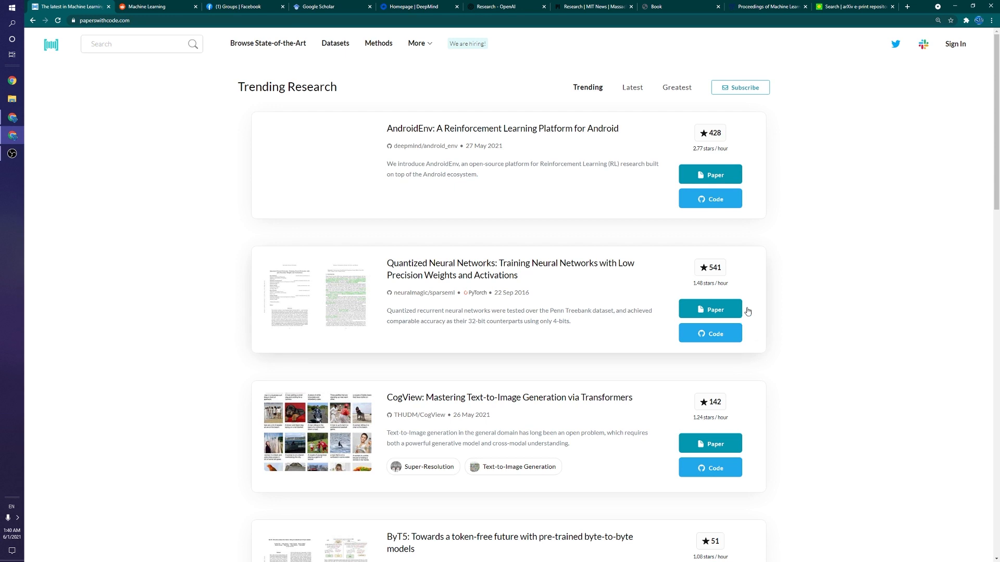
mouse_move(700, 241)
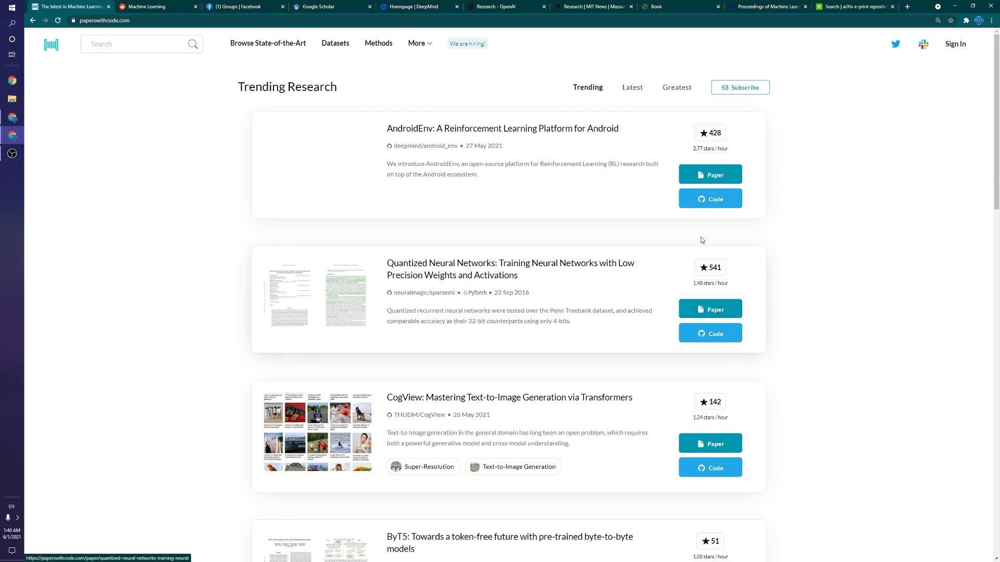
View the Quantized Neural Networks paper page on Papers with Code
left_click(509, 269)
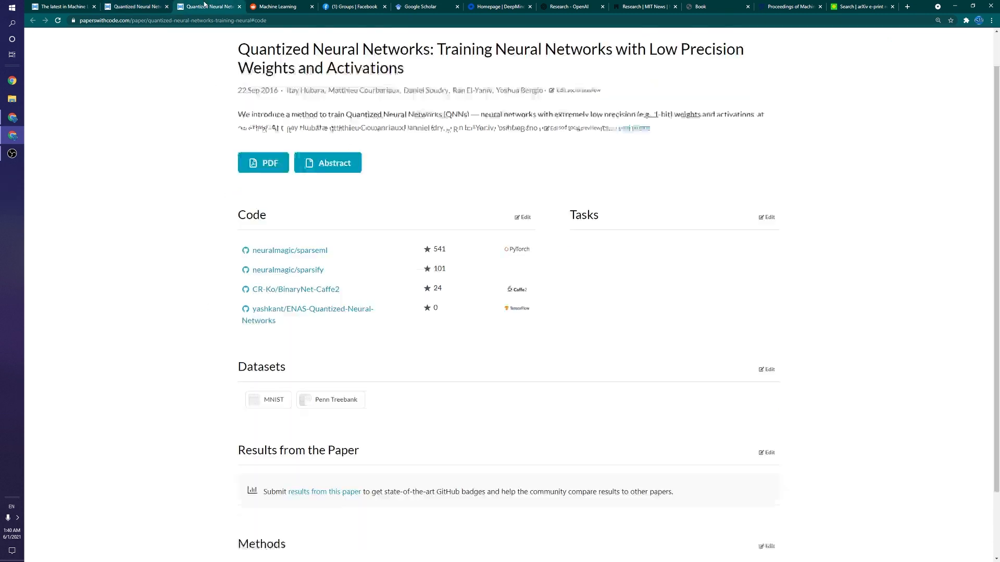
scroll("down", 3)
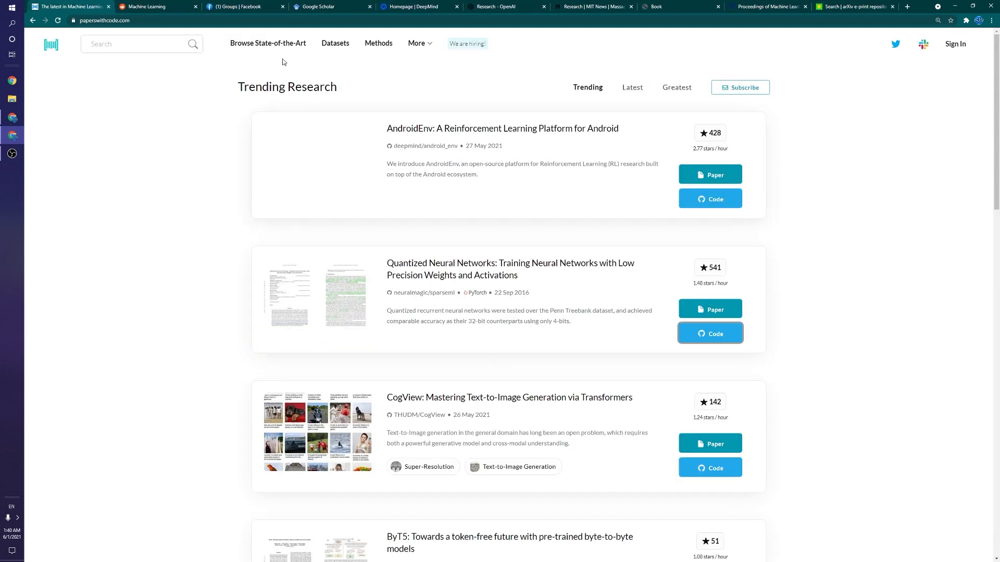
mouse_move(281, 50)
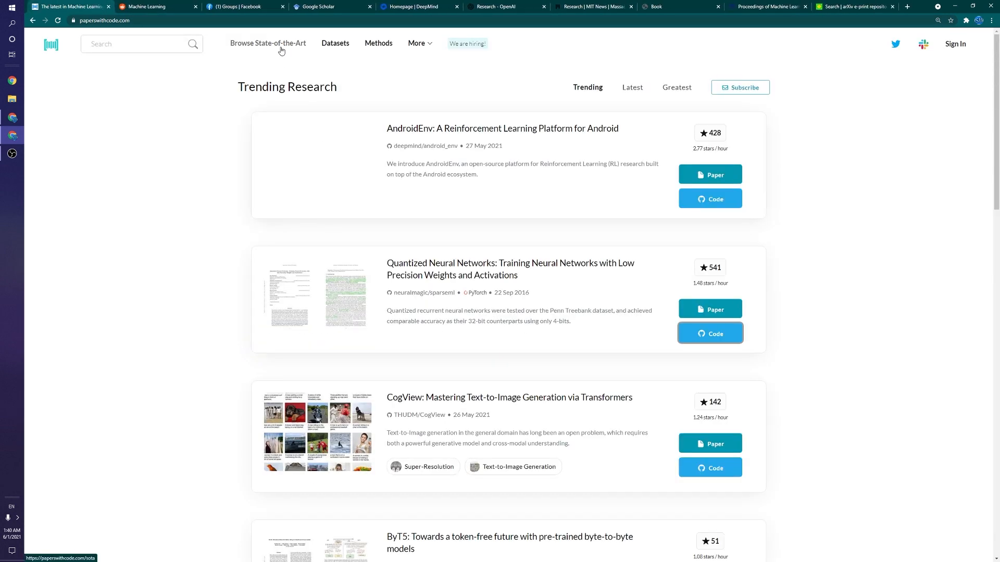
From Browse State-of-the-Art, reach the Machine Translation task page under Natural Language Processing
left_click(709, 333)
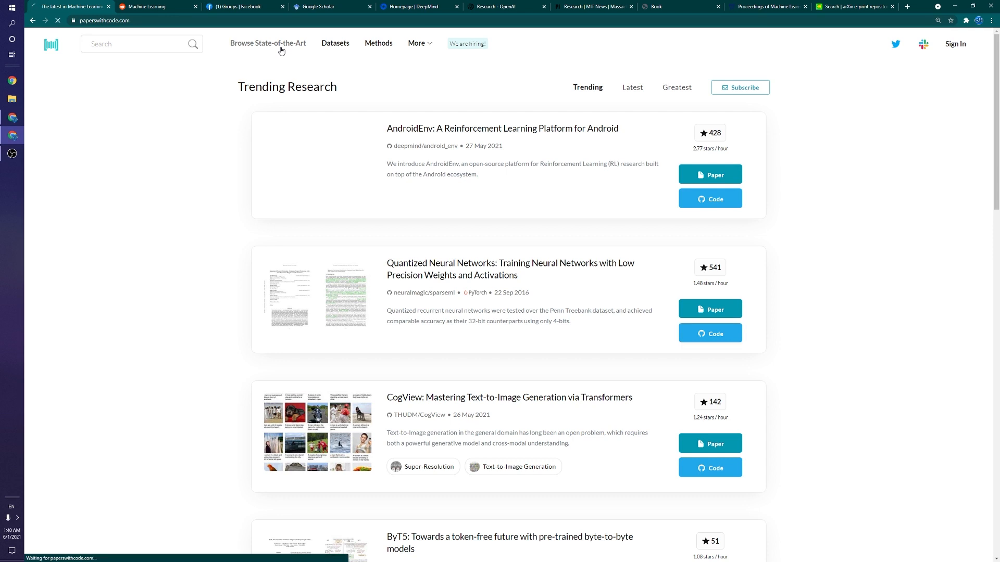
left_click(268, 44)
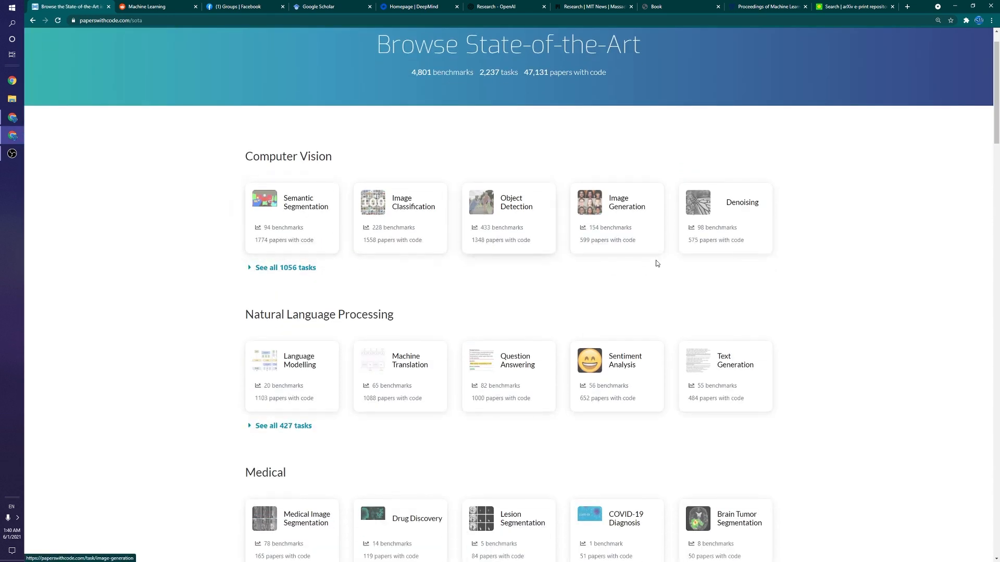
scroll("down", 3)
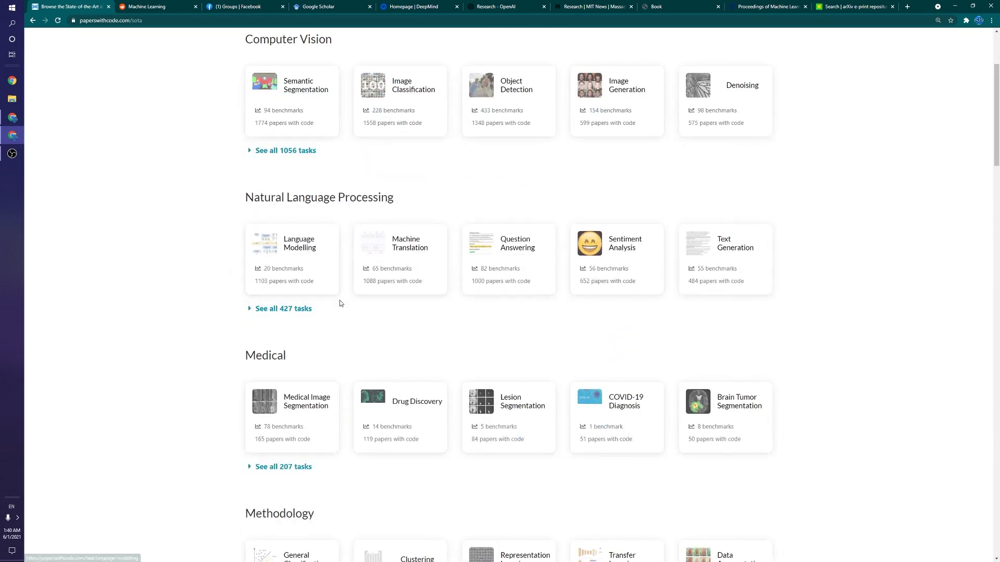
left_click(400, 259)
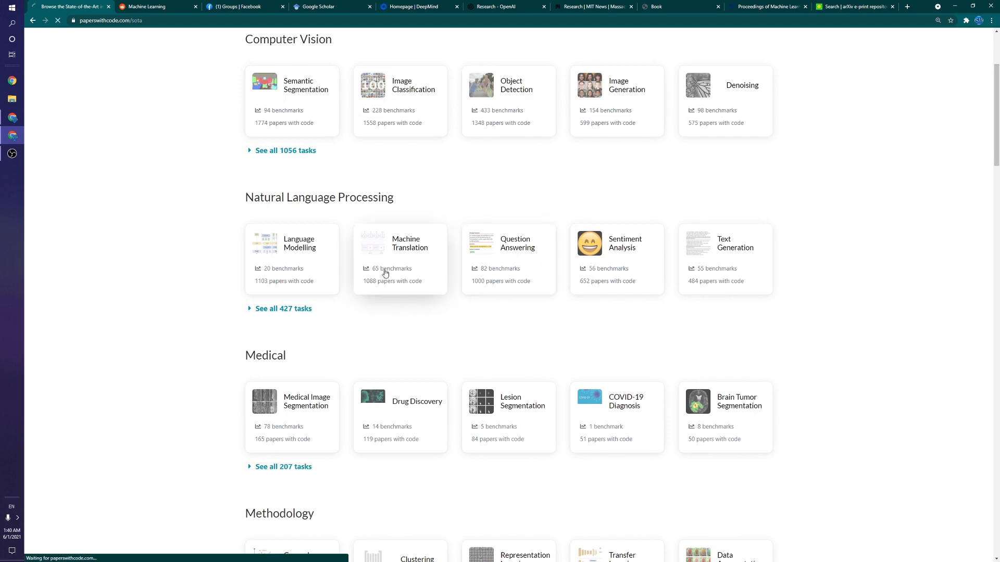
left_click(400, 259)
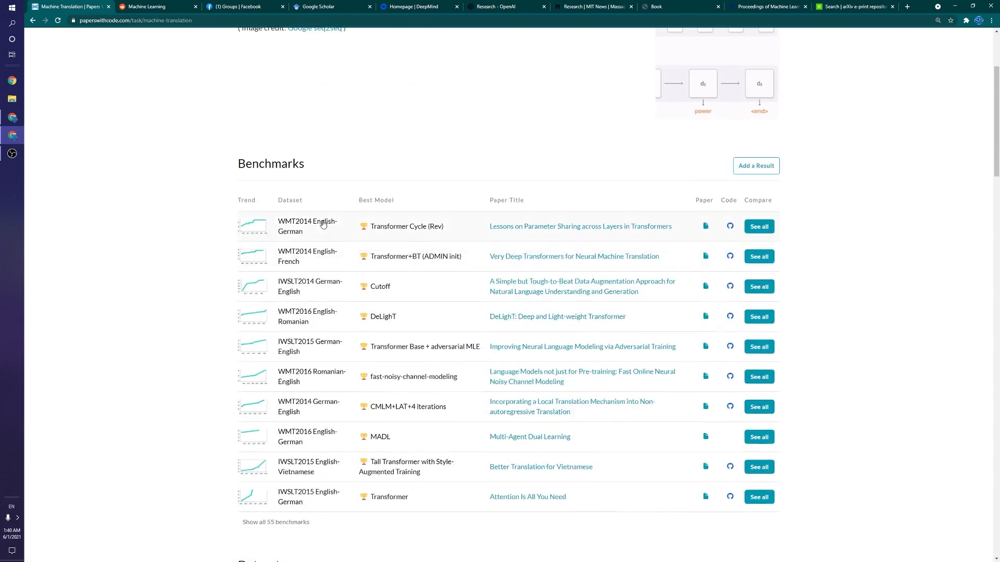
mouse_move(277, 490)
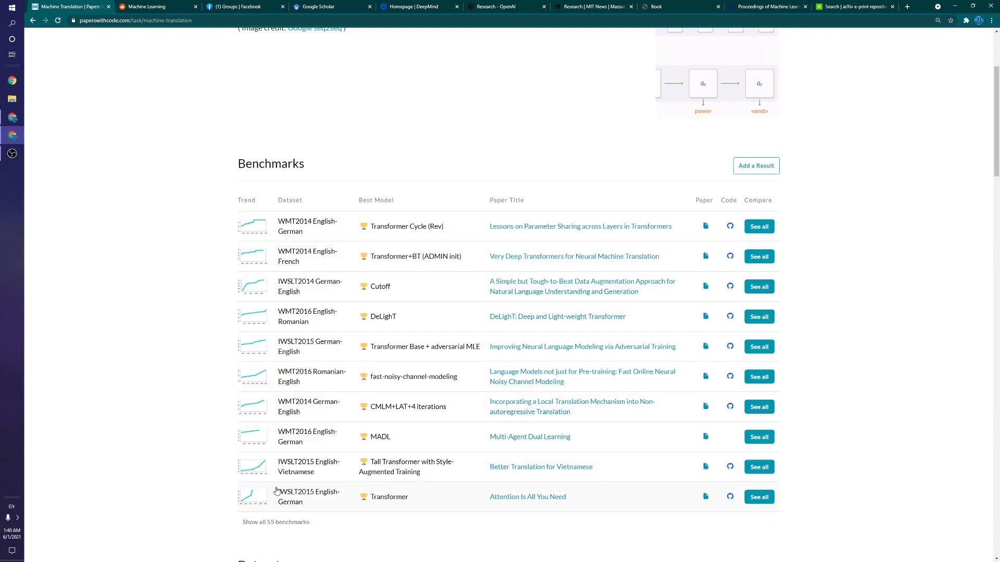
mouse_move(370, 217)
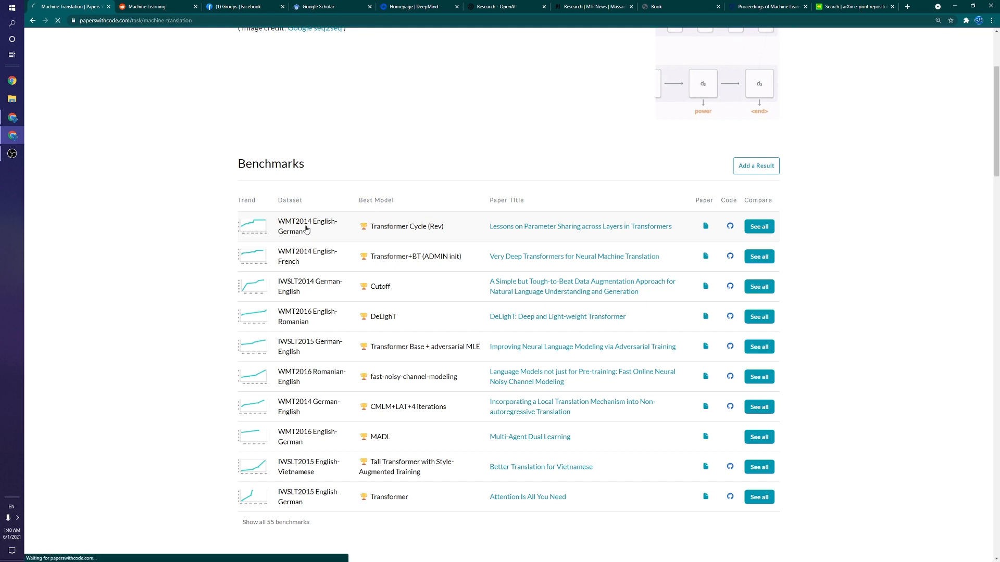
left_click(758, 226)
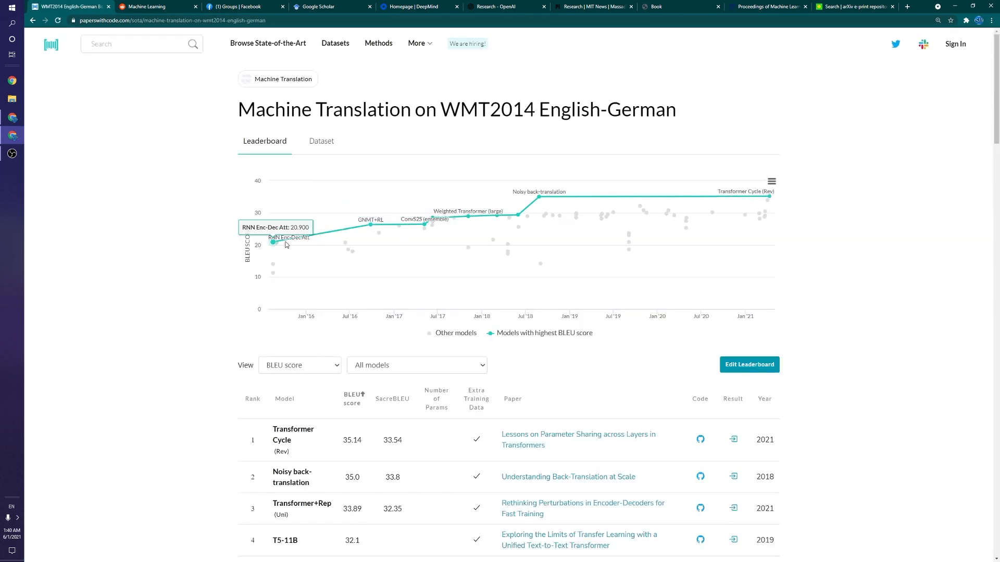
mouse_move(520, 205)
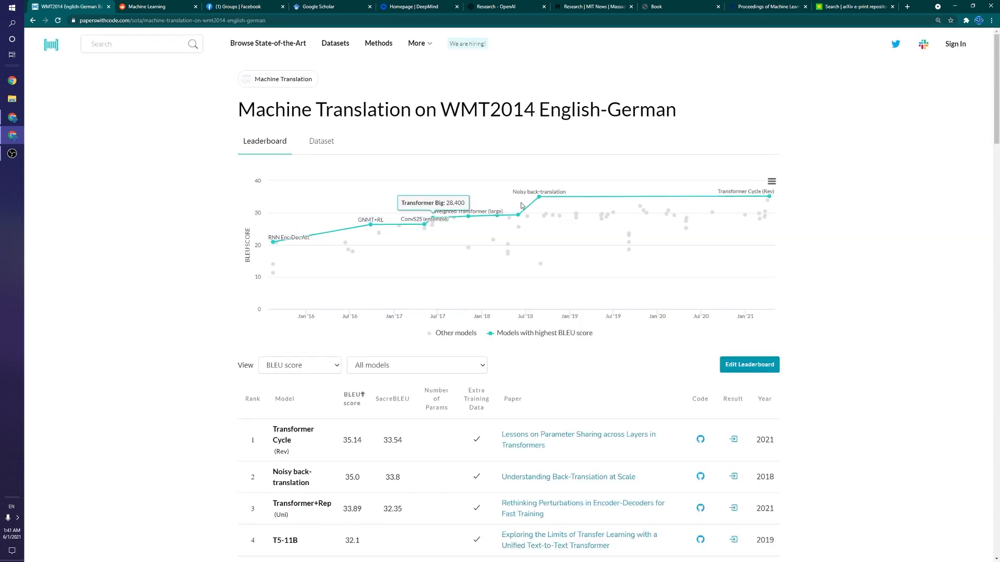
mouse_move(556, 311)
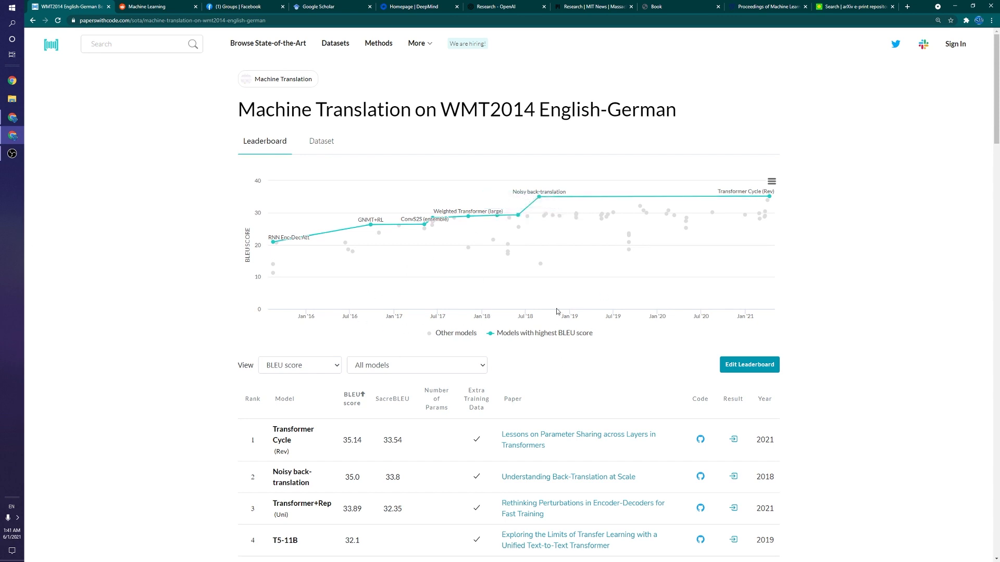
mouse_move(283, 274)
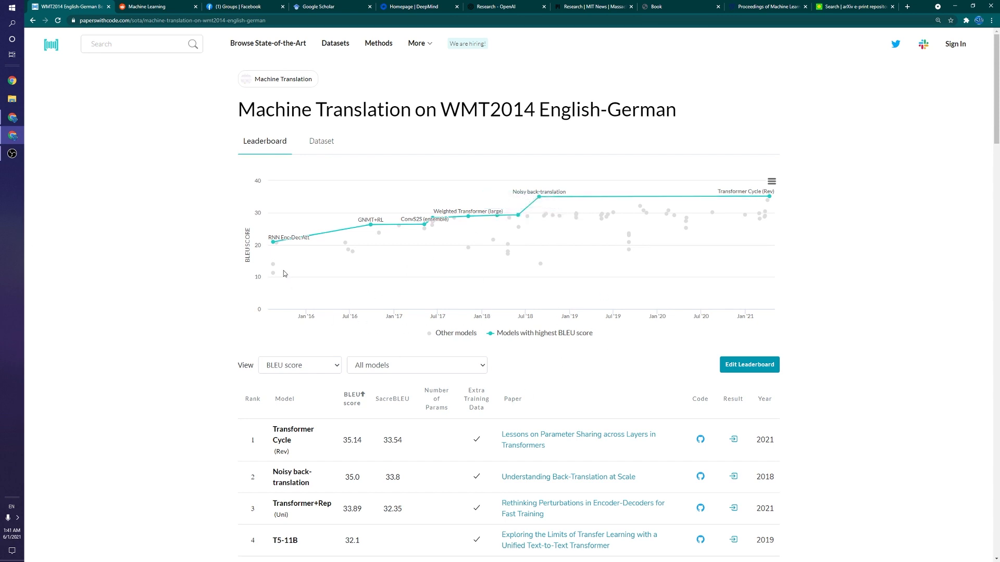
mouse_move(349, 126)
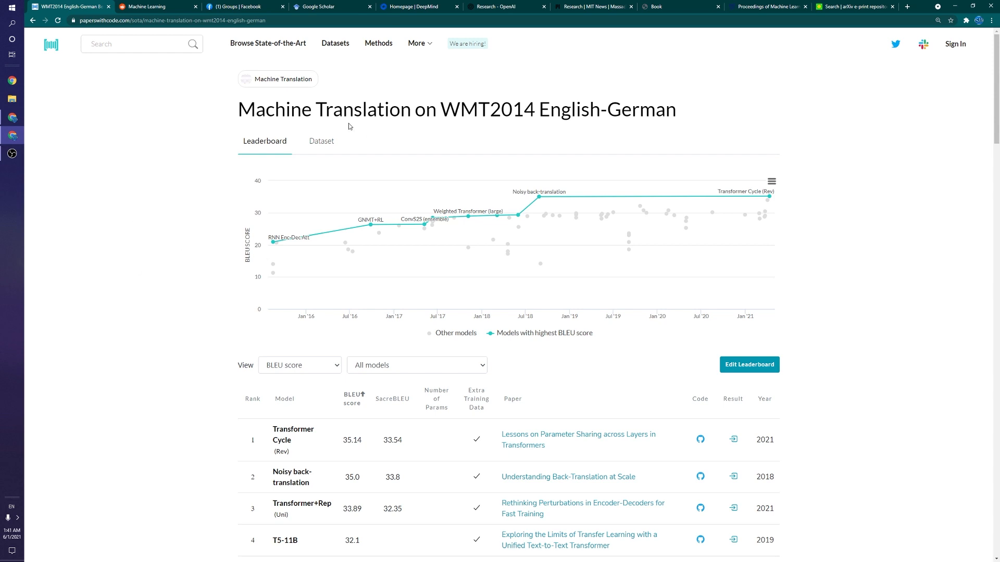
mouse_move(768, 198)
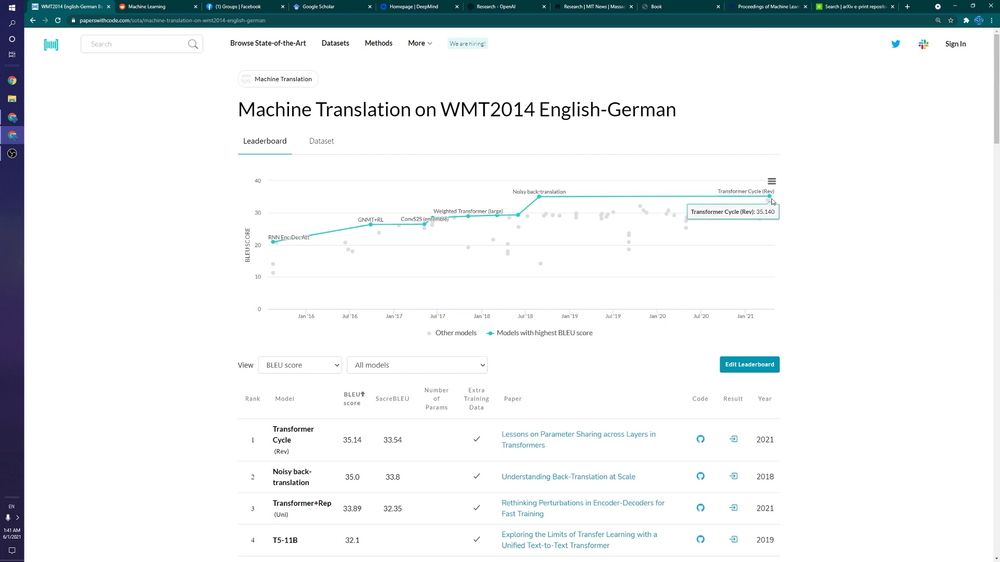
mouse_move(754, 207)
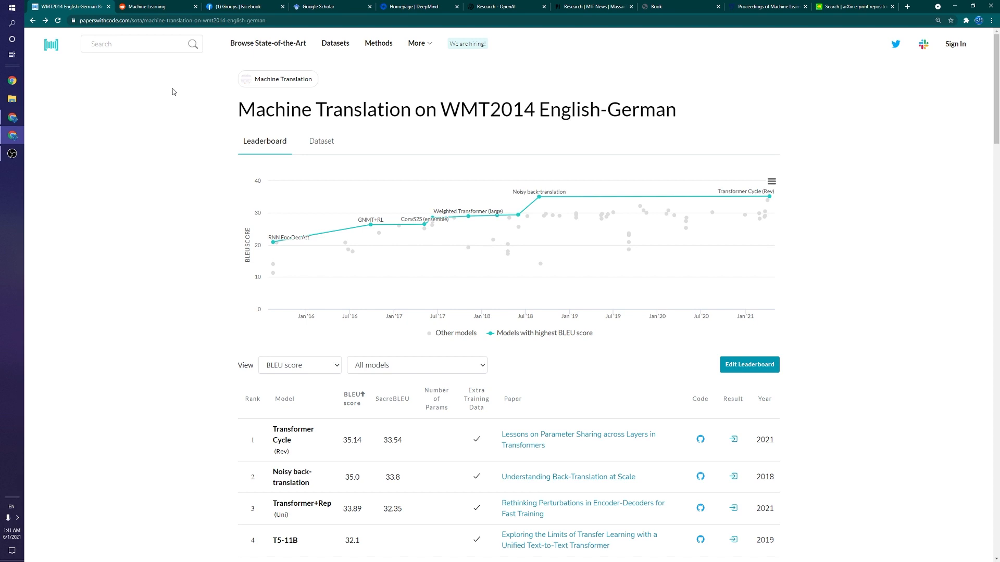
mouse_move(550, 228)
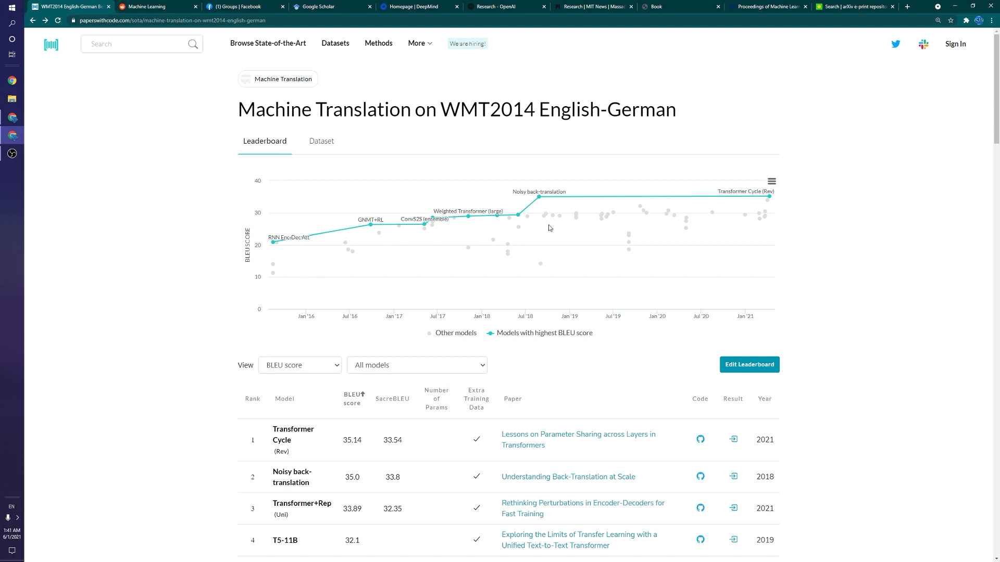
mouse_move(273, 277)
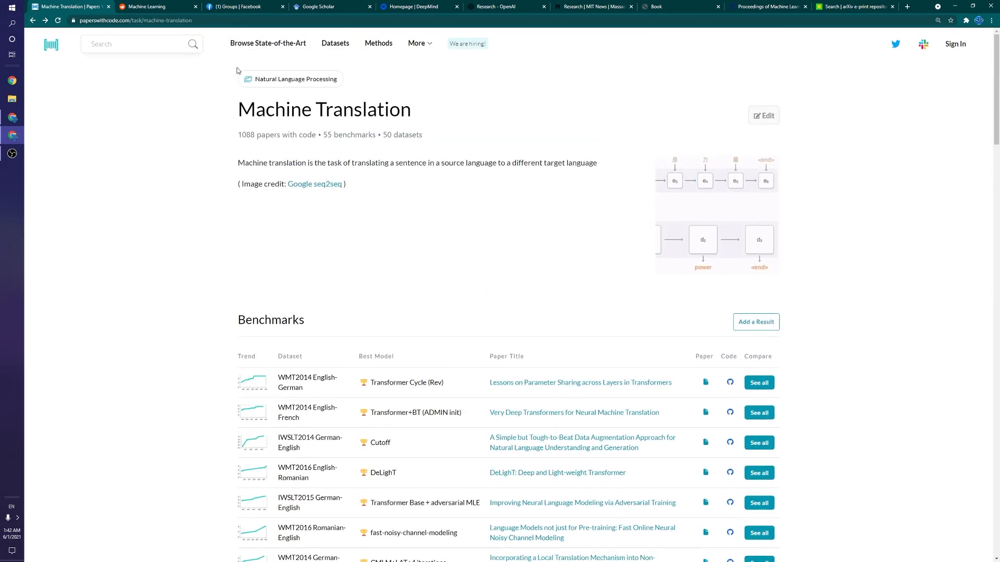
mouse_move(401, 89)
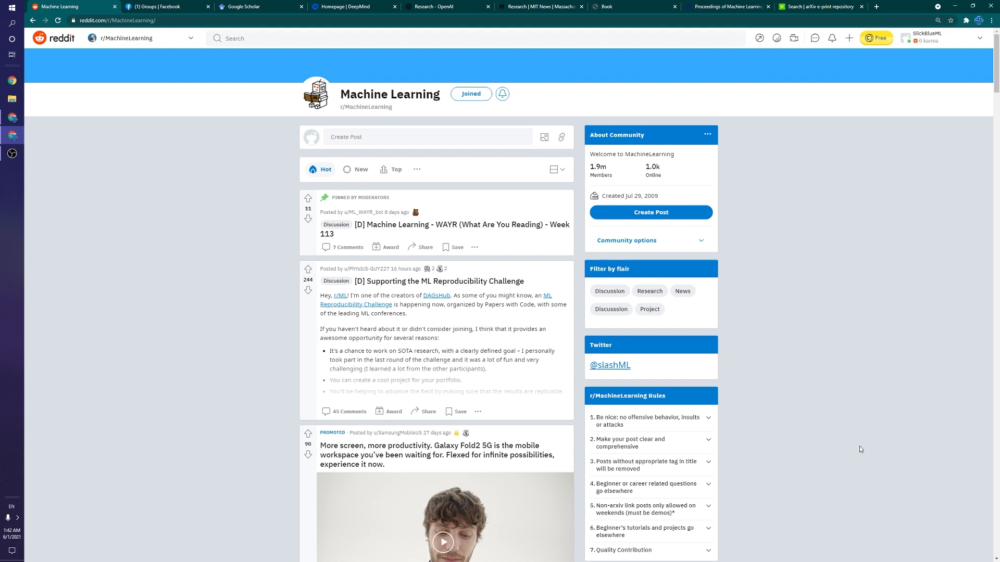
mouse_move(237, 507)
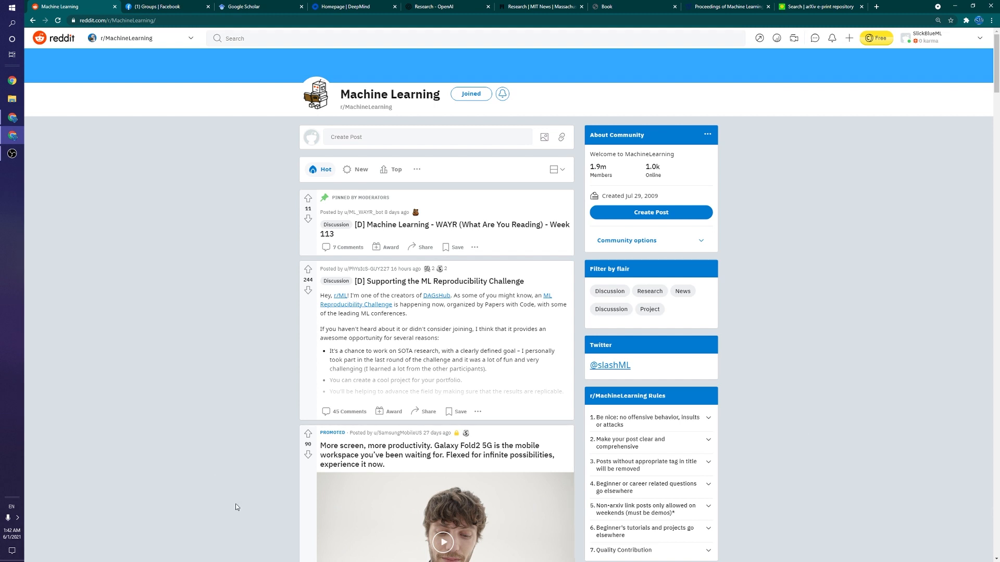
Read the r/MachineLearning 'What Are You Reading' Week 113 thread, then close the Reddit tab
left_click(427, 137)
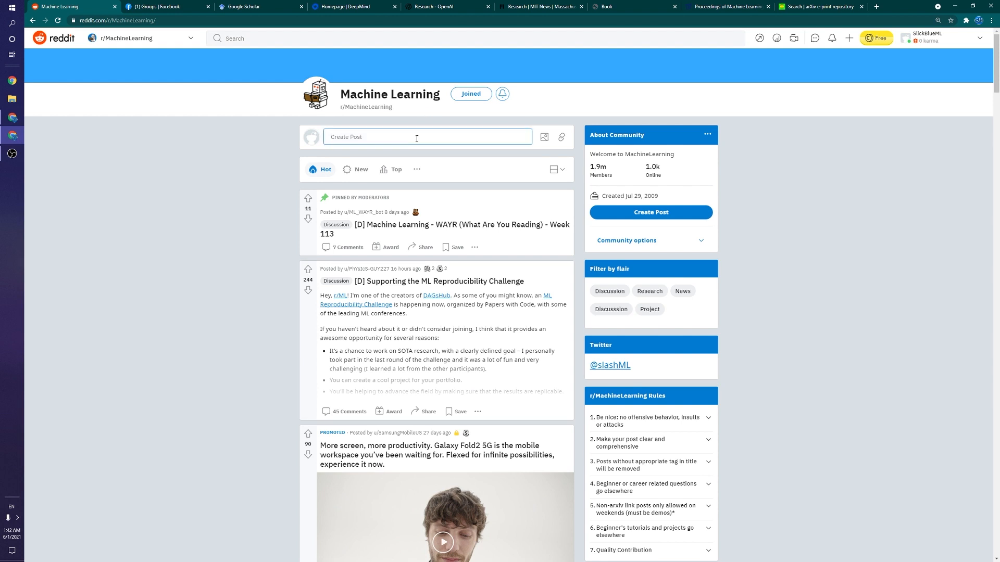
mouse_move(453, 232)
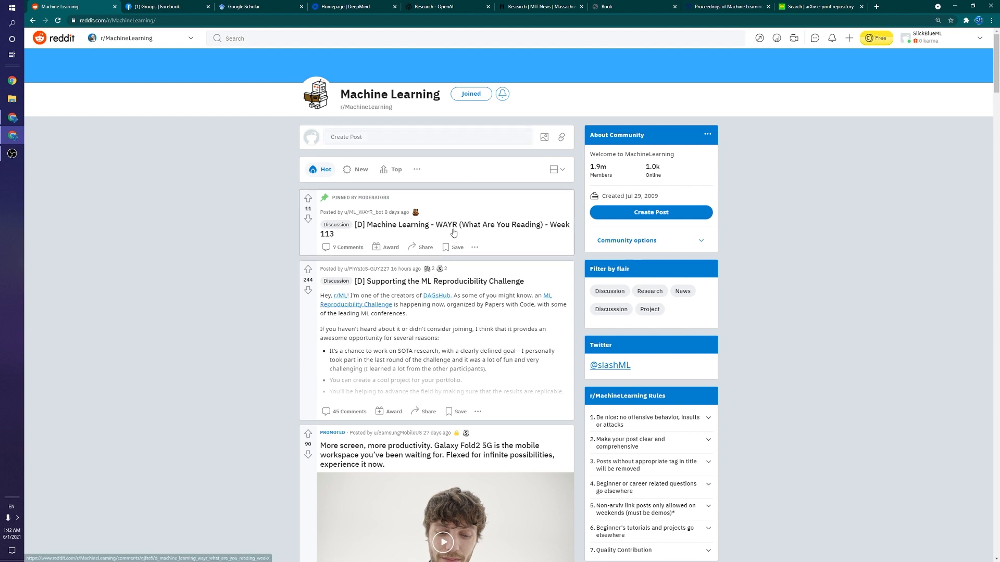
left_click(454, 229)
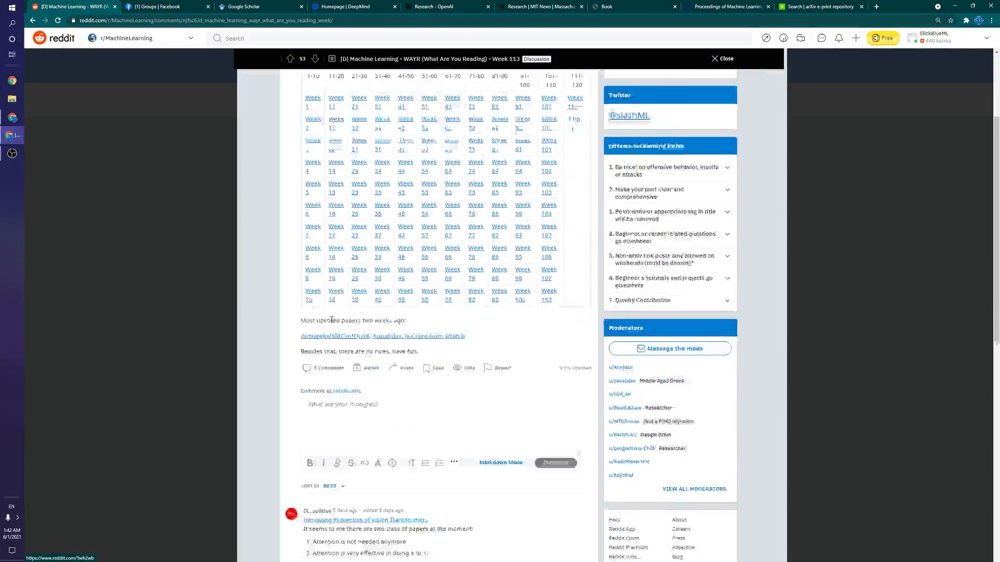
scroll("down", 3)
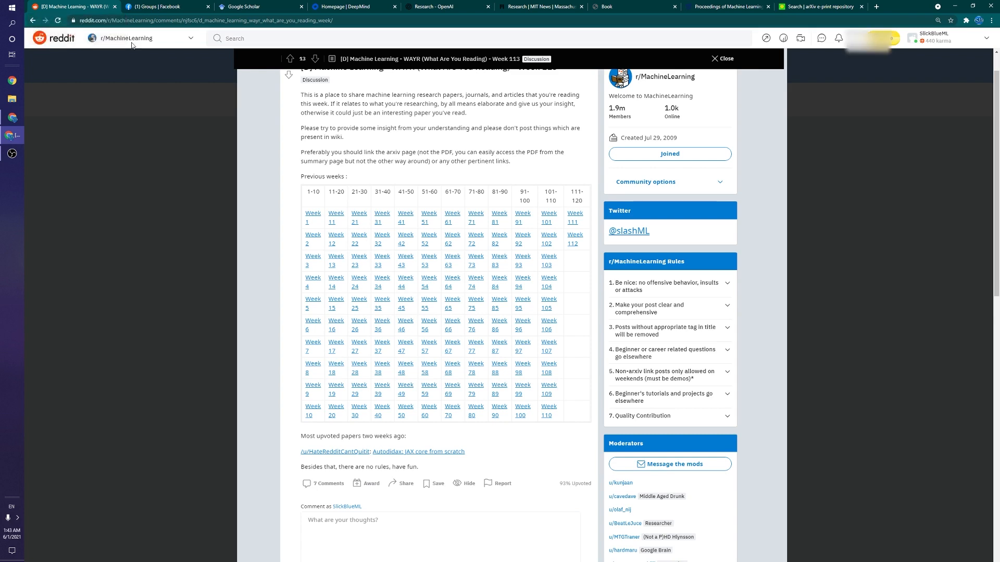
left_click(69, 6)
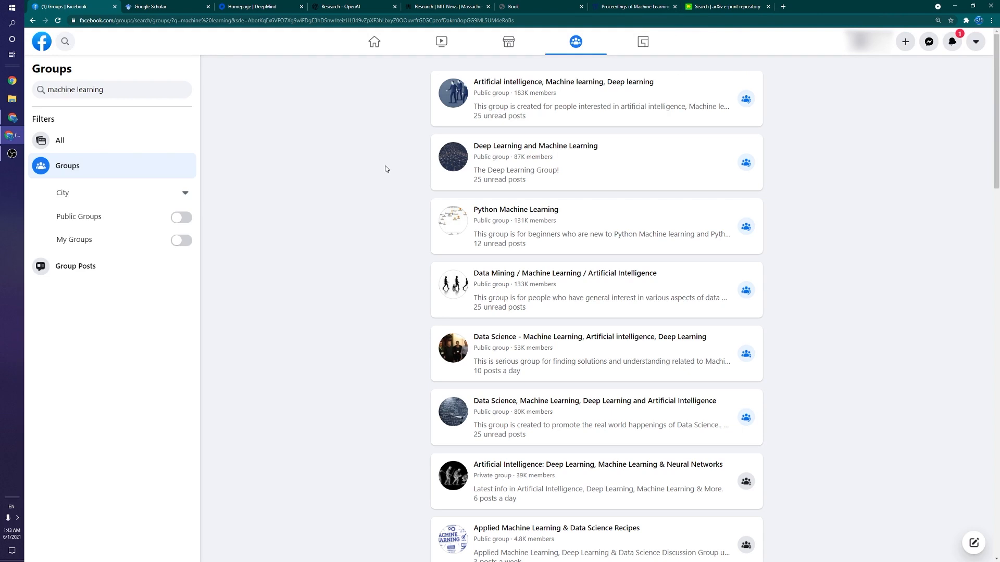
mouse_move(365, 163)
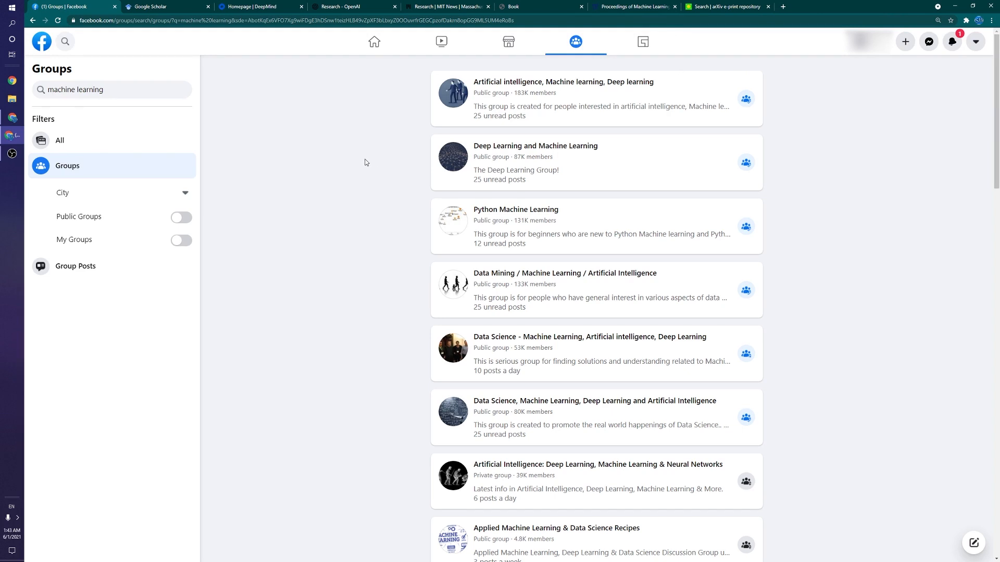
mouse_move(375, 135)
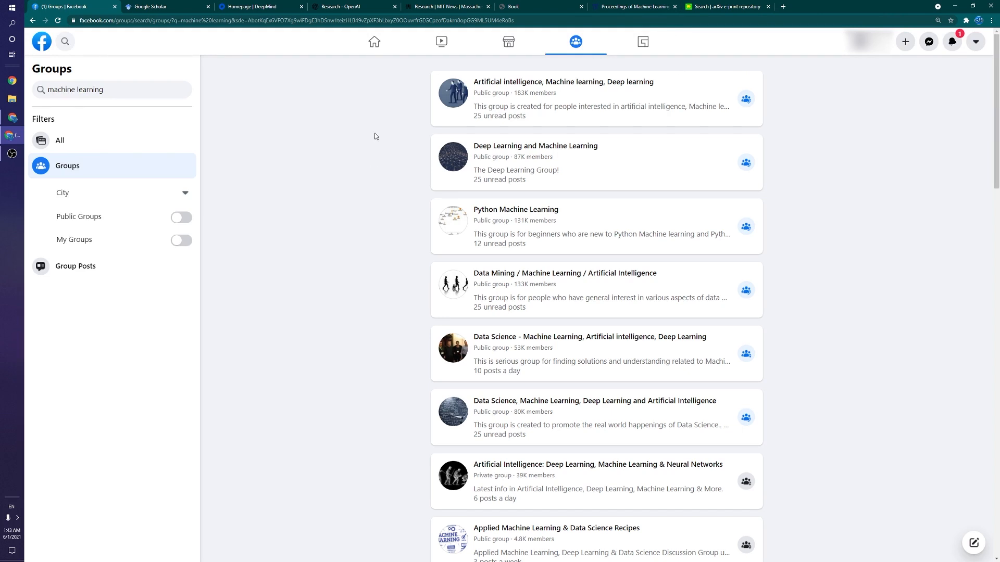
Review Facebook's group search results for 'machine learning'
triple_click(75, 90)
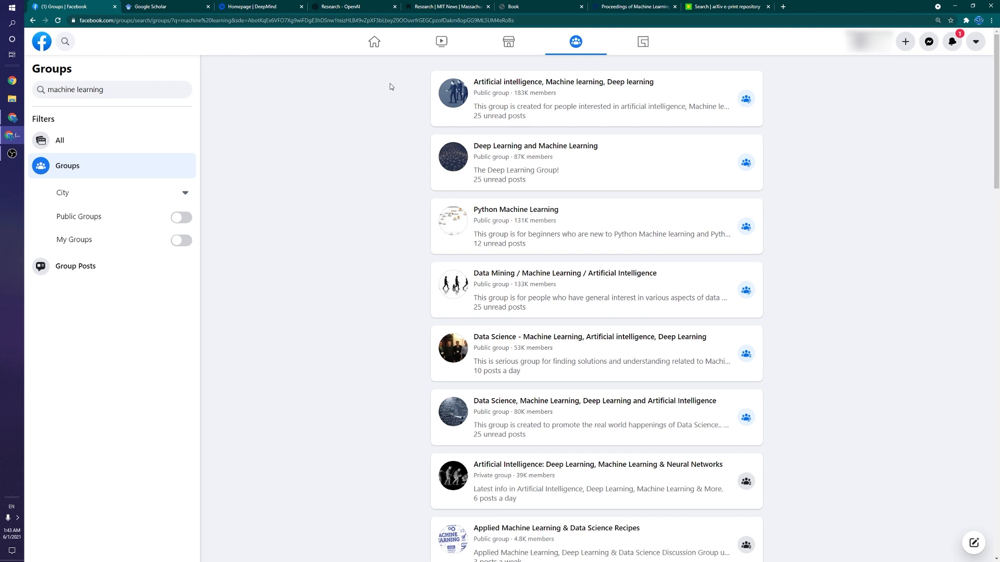
mouse_move(436, 77)
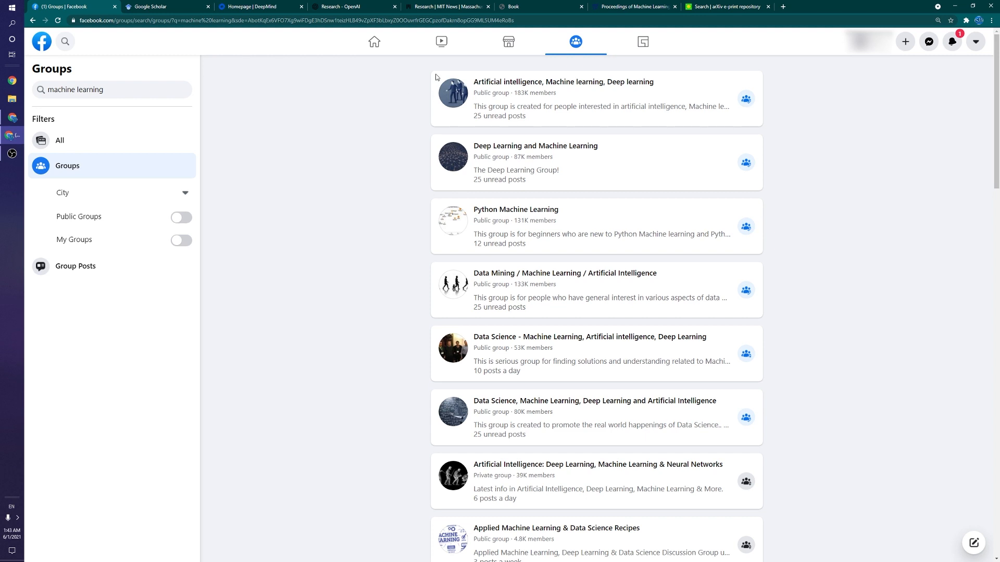
mouse_move(308, 188)
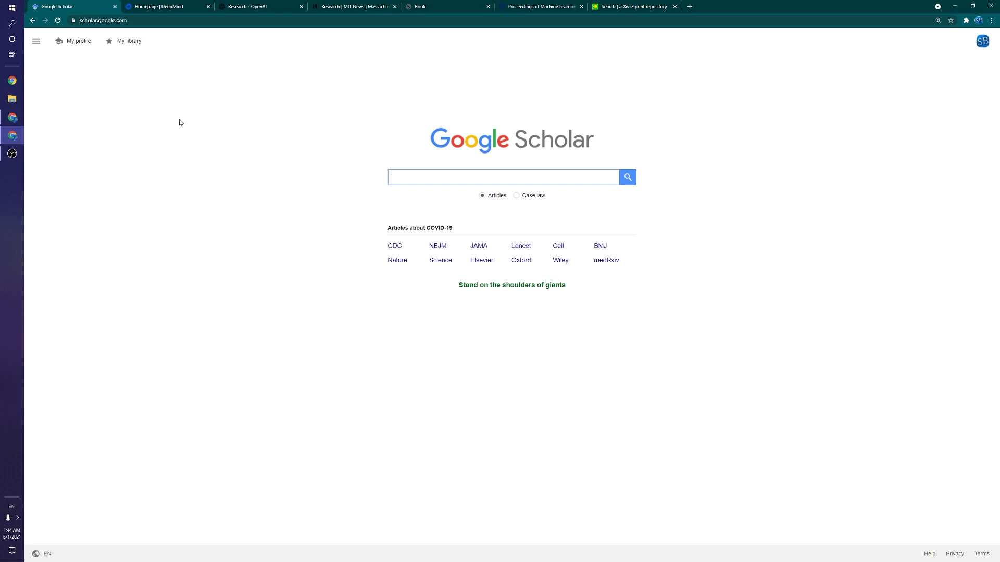
Search Google Scholar for inverse reinforcement learning, broadening from the suggested query
left_click(502, 177)
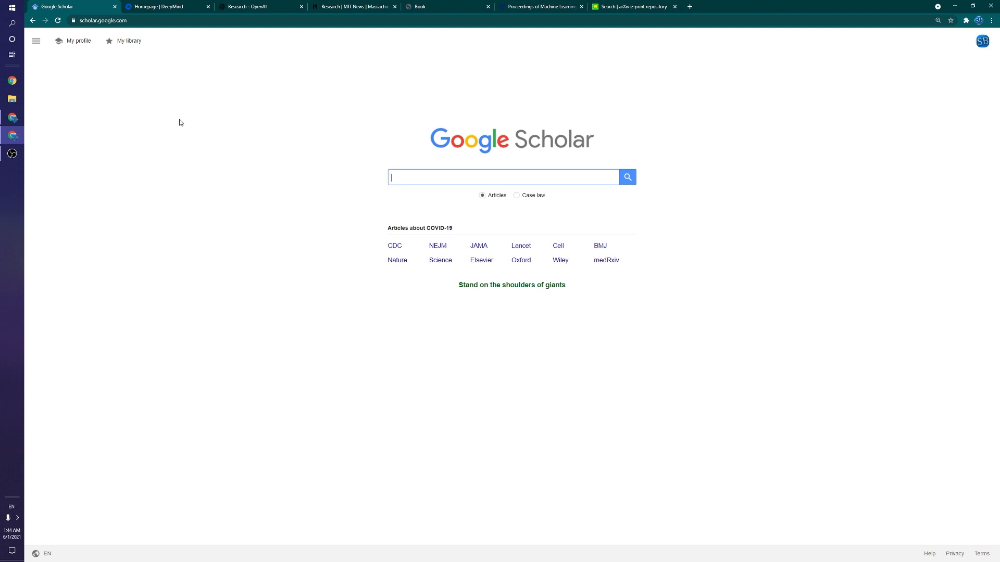
type("inverse")
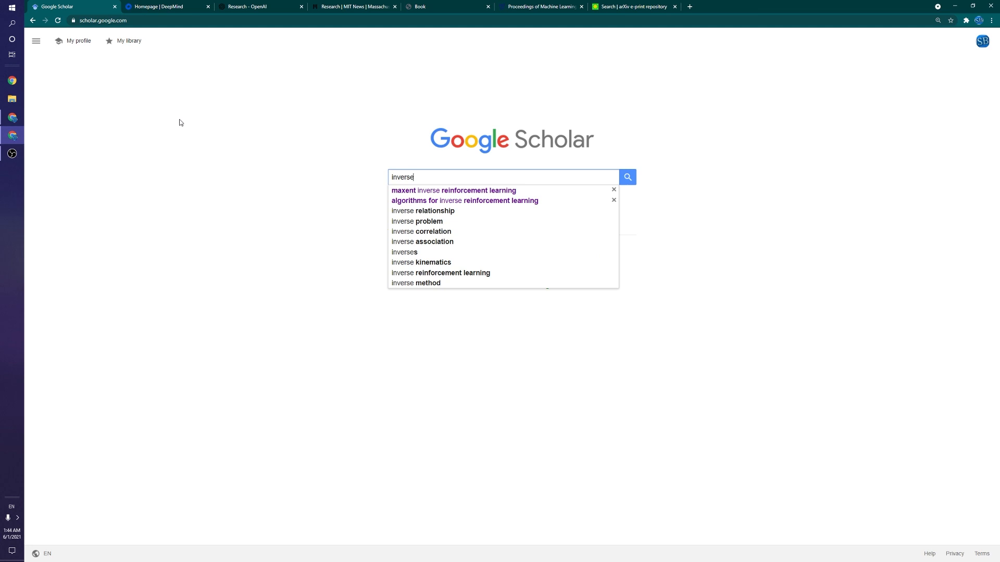
left_click(465, 200)
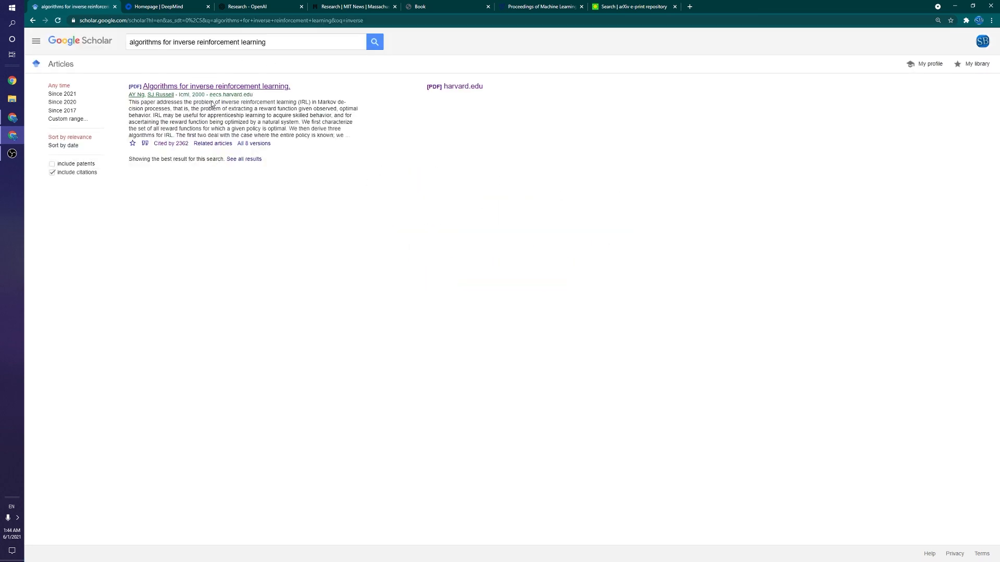
left_click(246, 41)
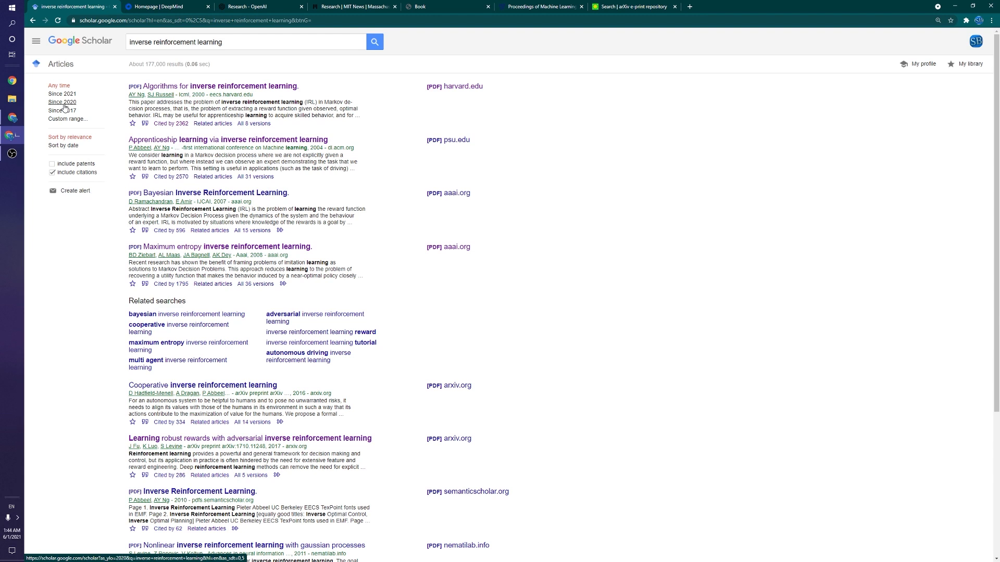
mouse_move(93, 82)
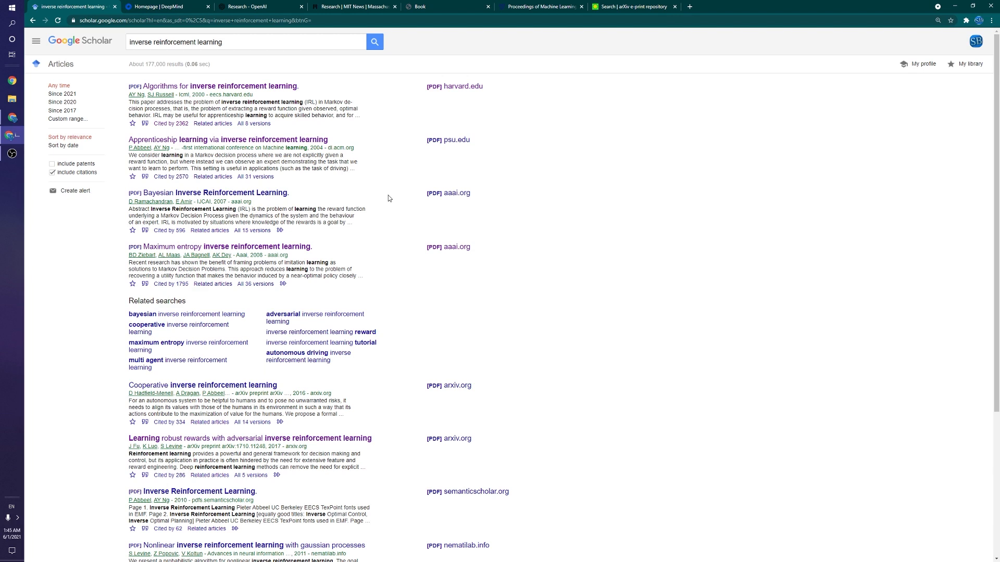
mouse_move(258, 79)
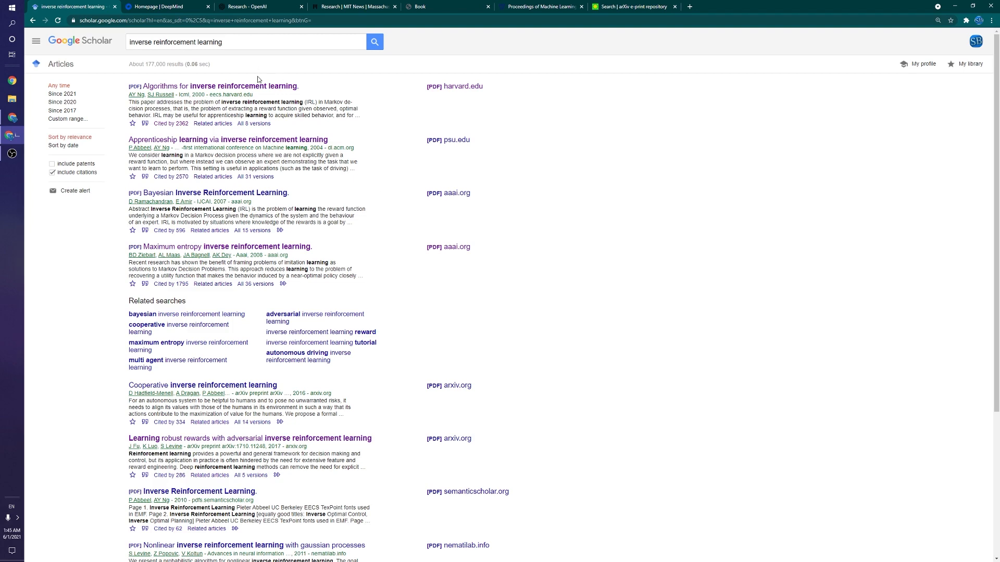
mouse_move(220, 86)
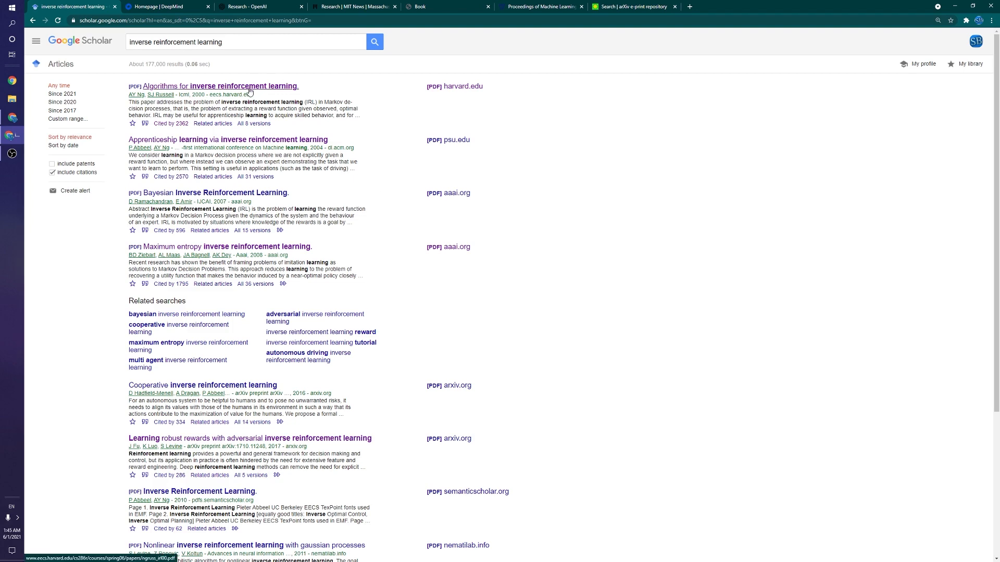
Filter results to since 2017 and open the adversarial inverse reinforcement learning paper
left_click(62, 103)
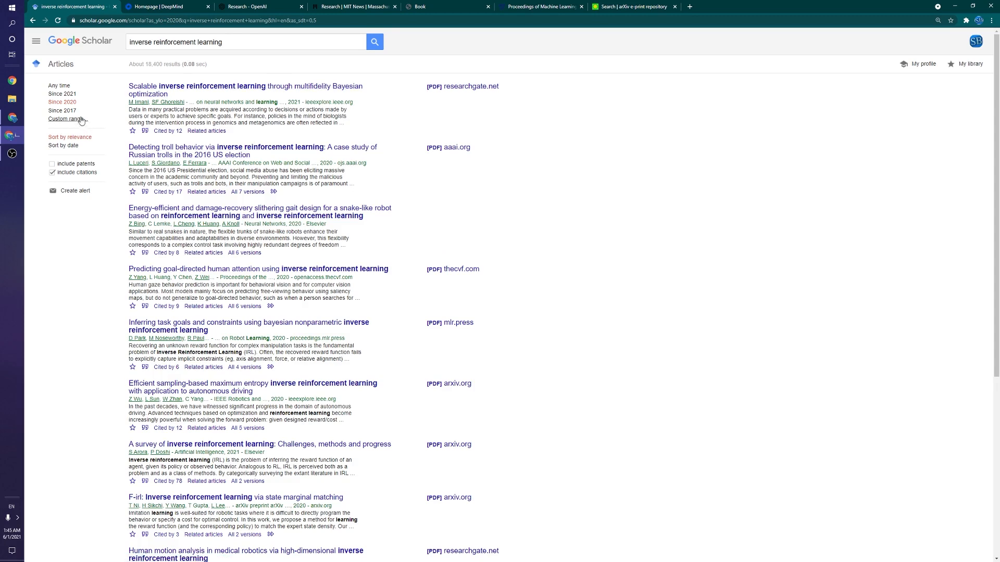
left_click(62, 110)
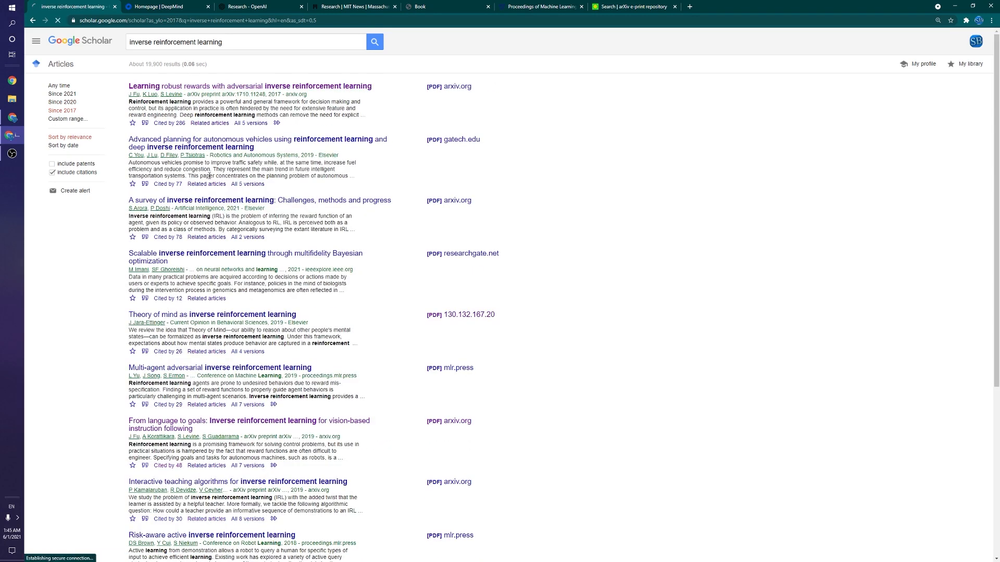
left_click(249, 87)
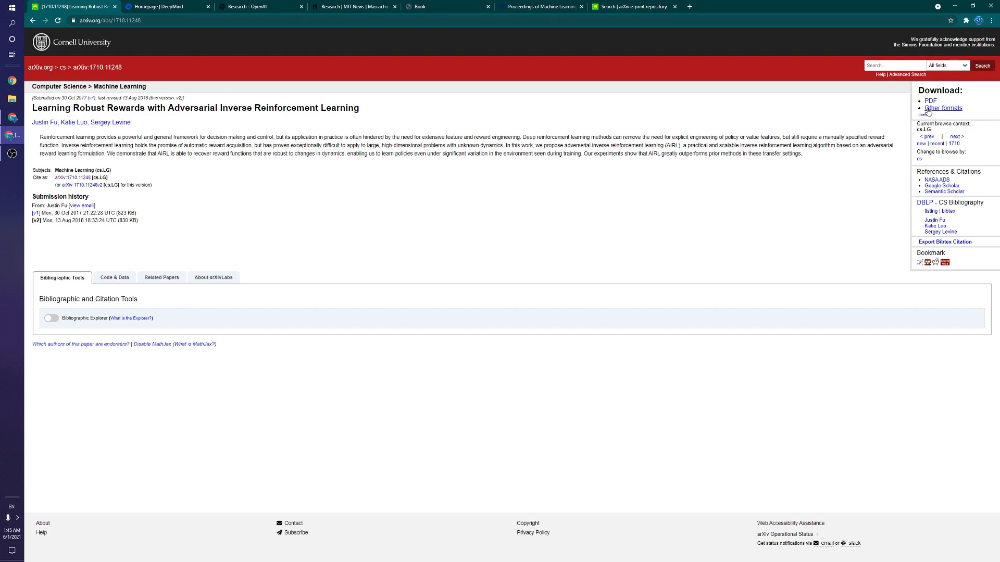
Read the paper's PDF on arXiv from page 2 down to the Related Work section
left_click(930, 101)
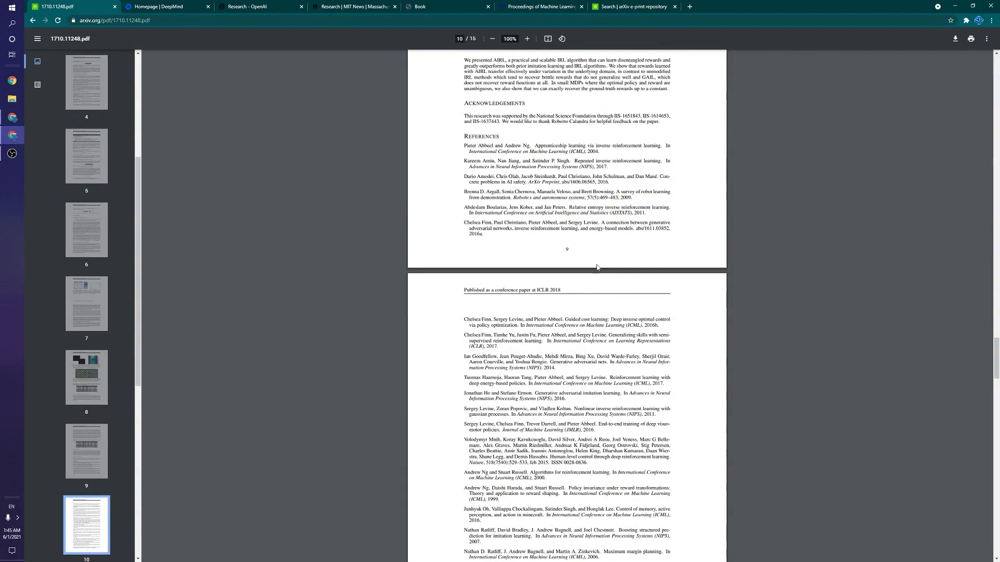
left_click(527, 38)
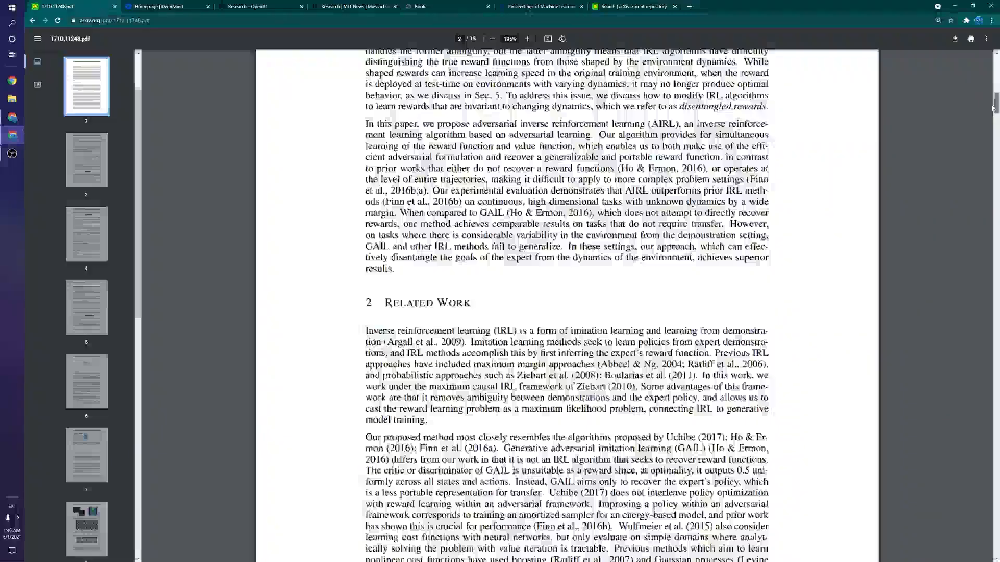
scroll("down", 3)
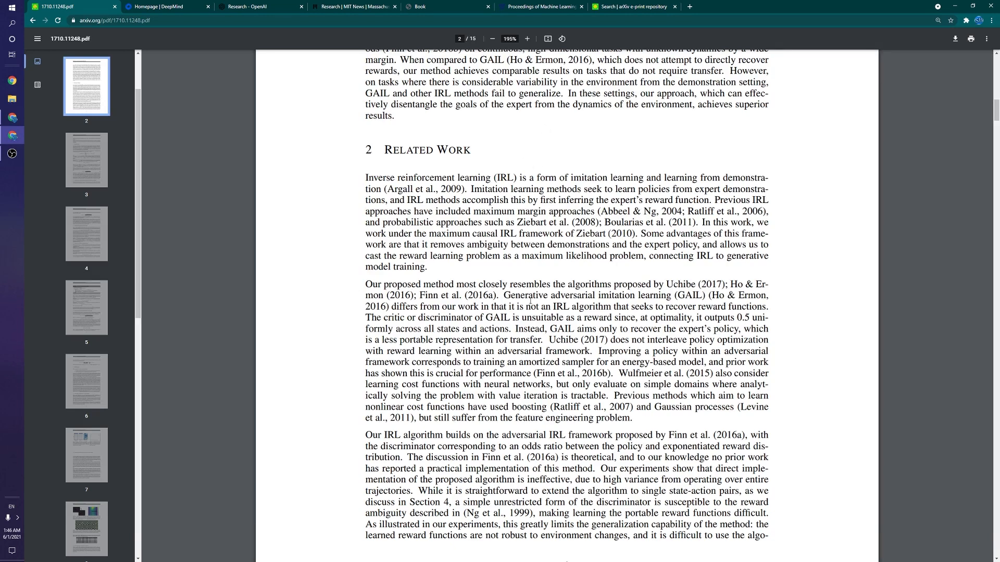
scroll("down", 3)
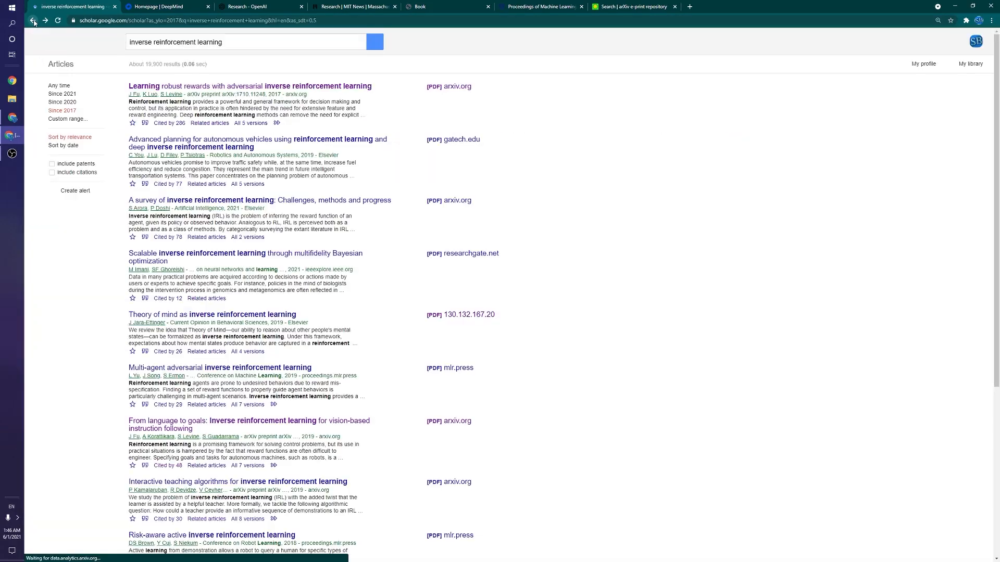
Browse the Scholar articles citing the adversarial IRL paper
left_click(53, 172)
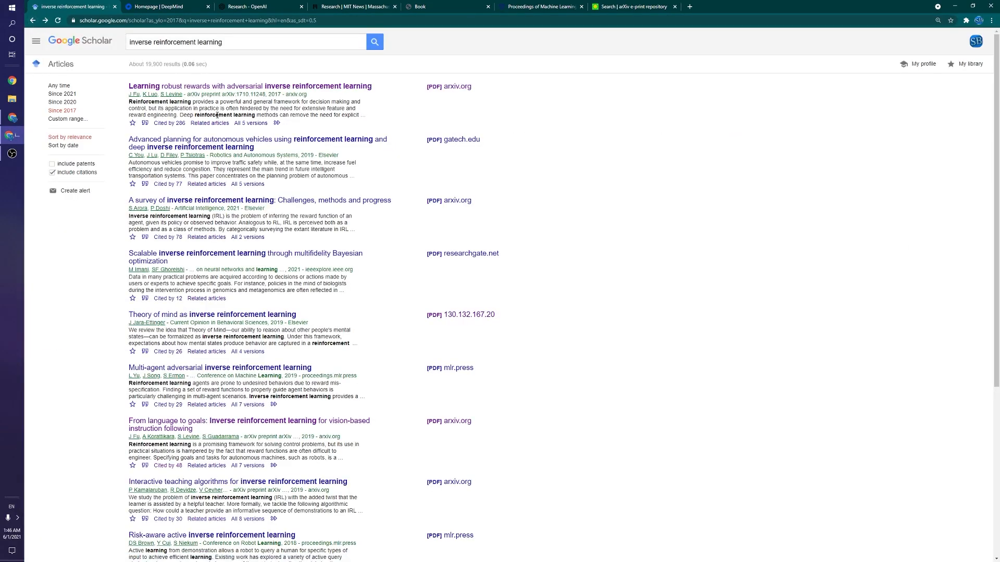
mouse_move(241, 138)
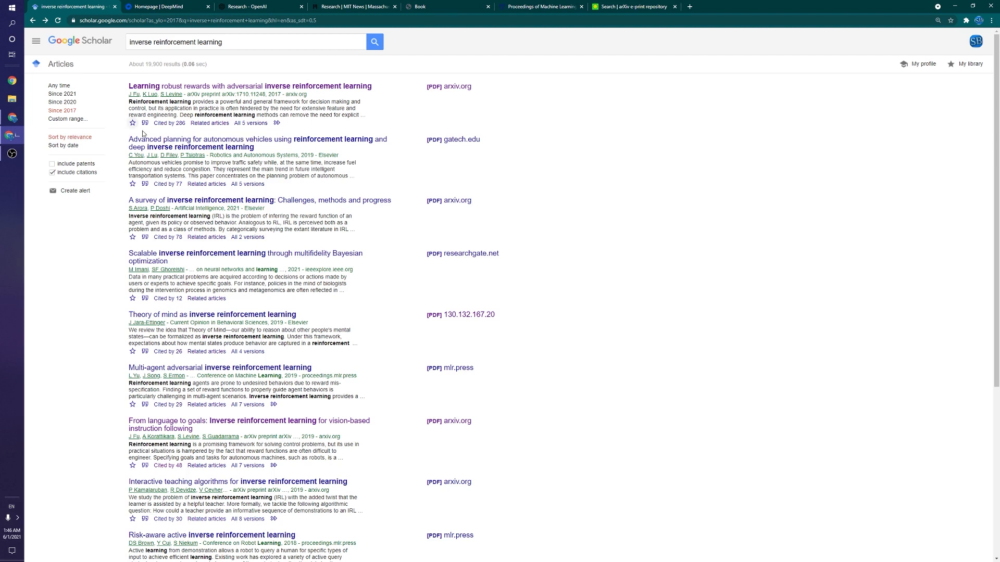
mouse_move(169, 123)
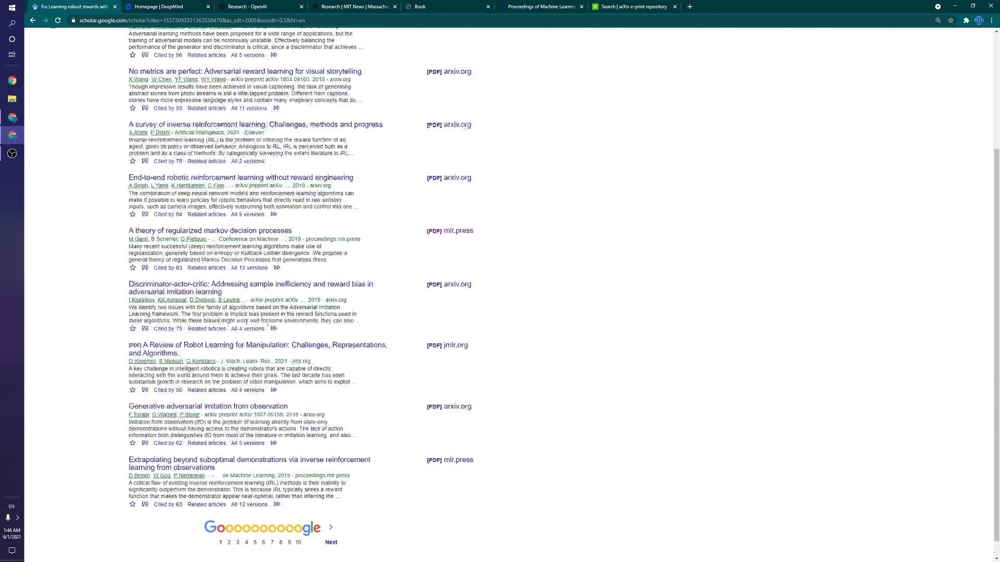
scroll("down", 3)
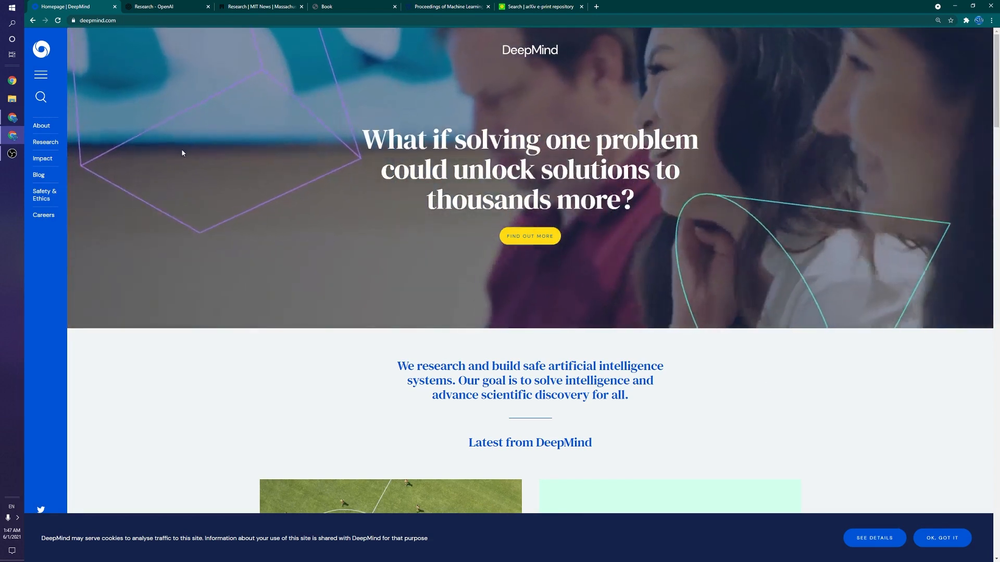
Browse DeepMind's Research publications to the last cards, then move to the OpenAI research blog
left_click(45, 141)
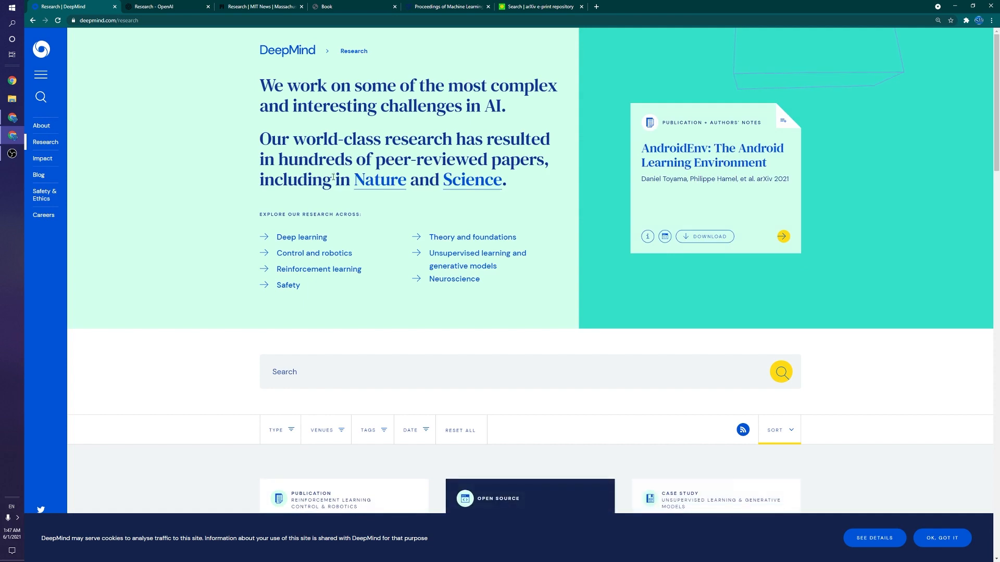
scroll("down", 3)
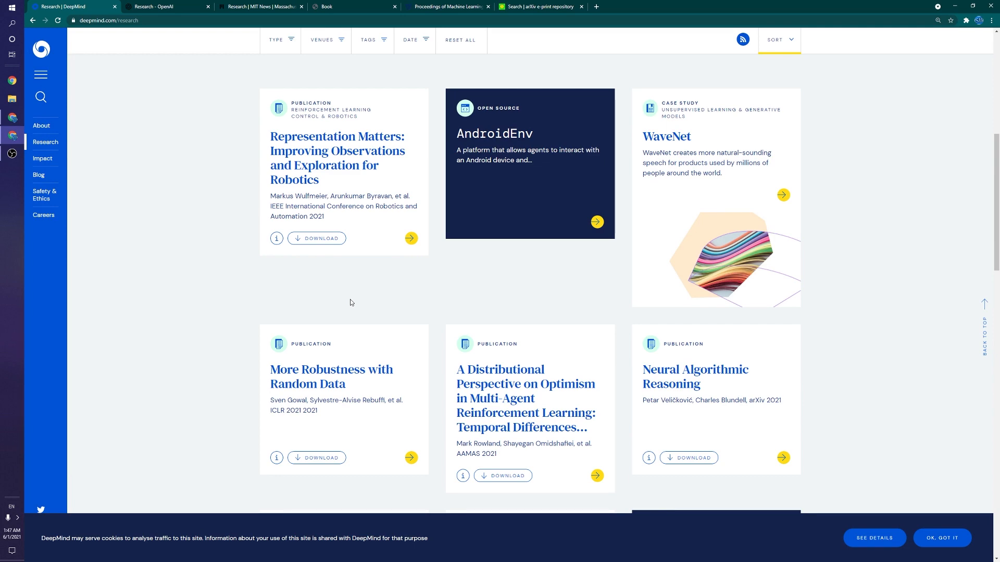
scroll("down", 3)
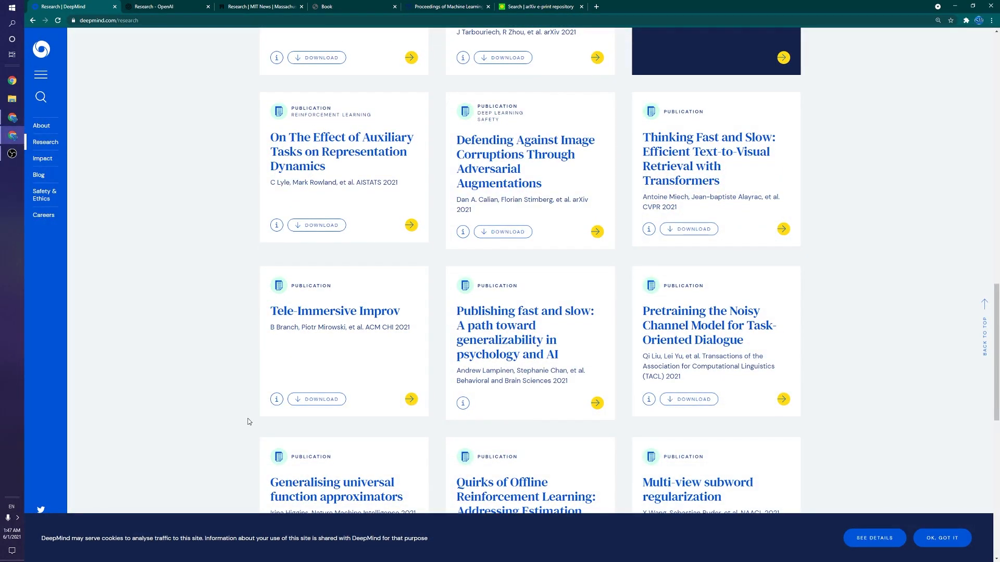
scroll("down", 3)
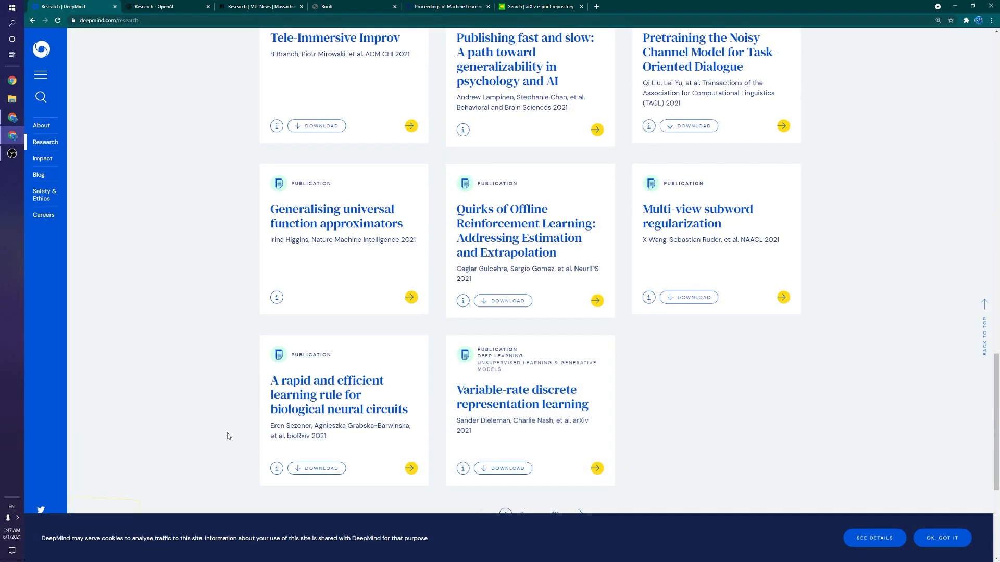
mouse_move(212, 308)
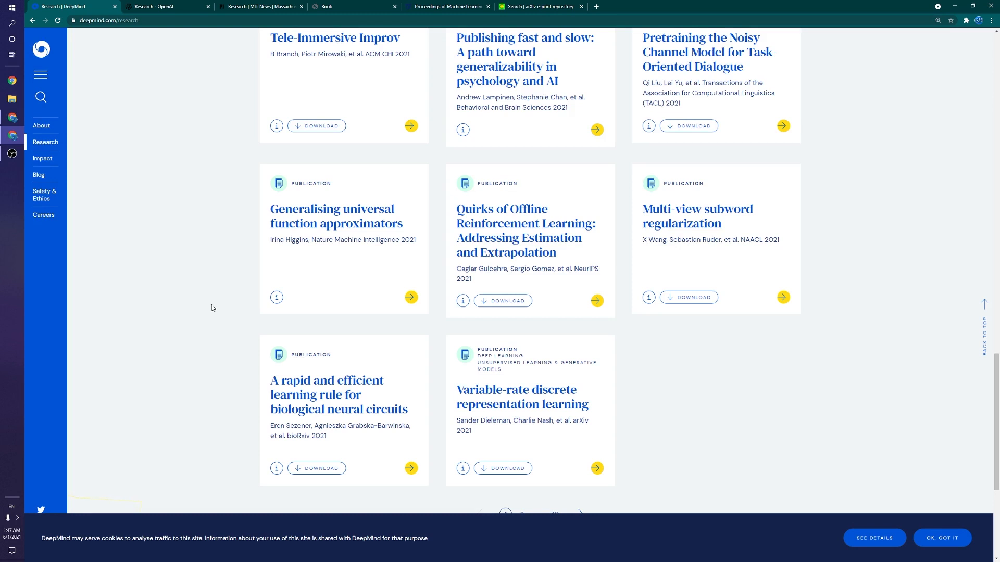
left_click(168, 6)
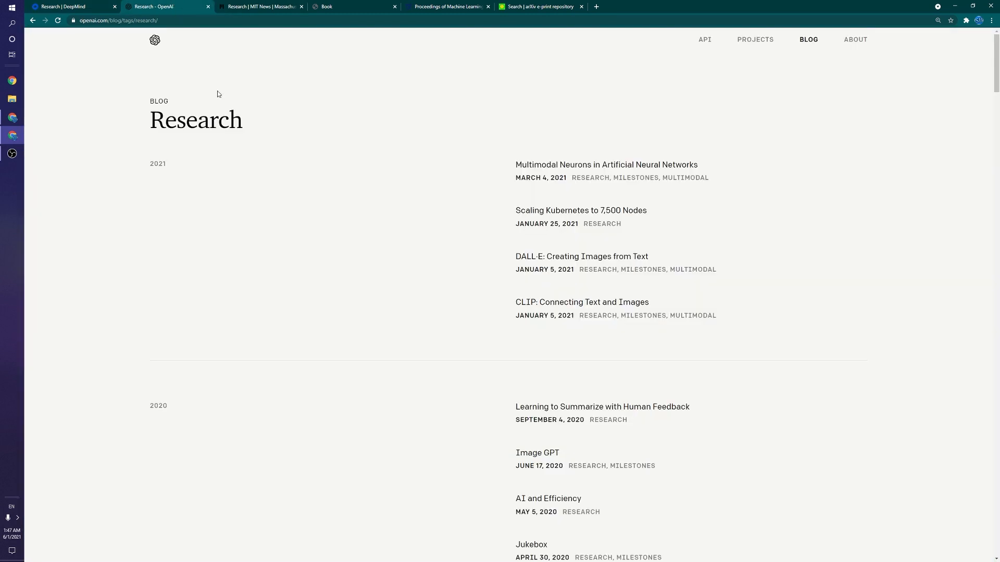
mouse_move(538, 103)
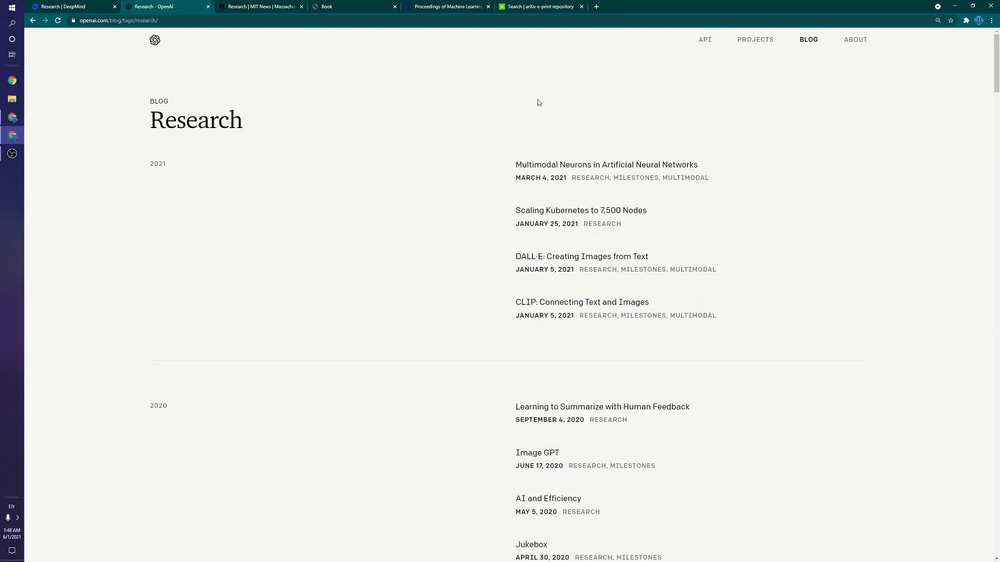
mouse_move(385, 48)
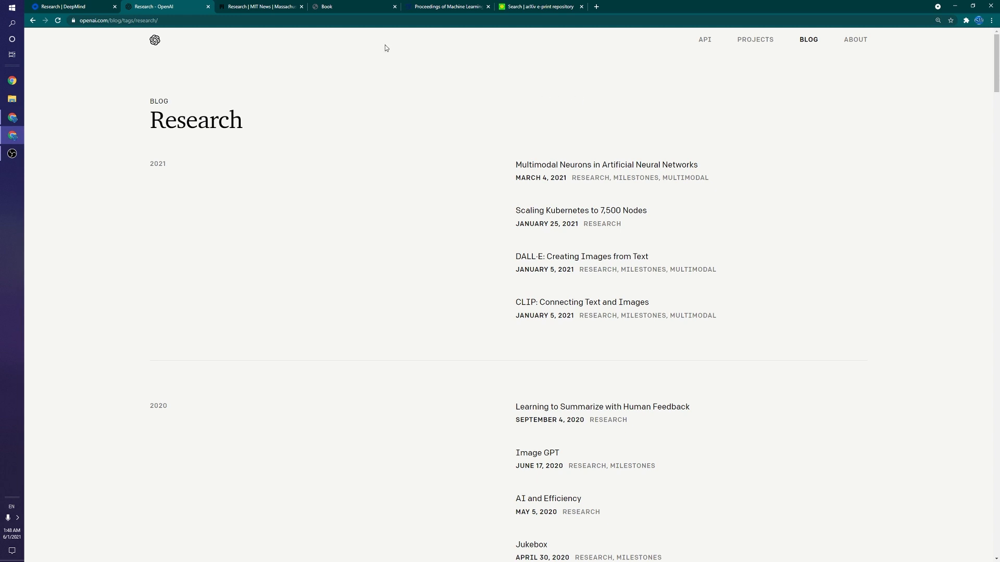
Leave the OpenAI Research blog for the MIT News Research topic tab
left_click(258, 6)
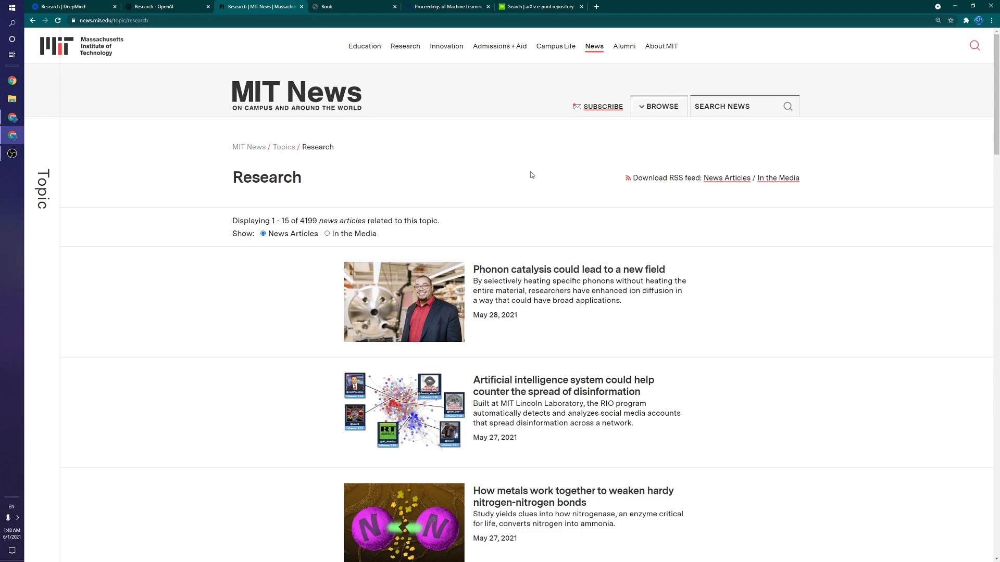
Scroll through the MIT News Research topic articles
scroll("down", 3)
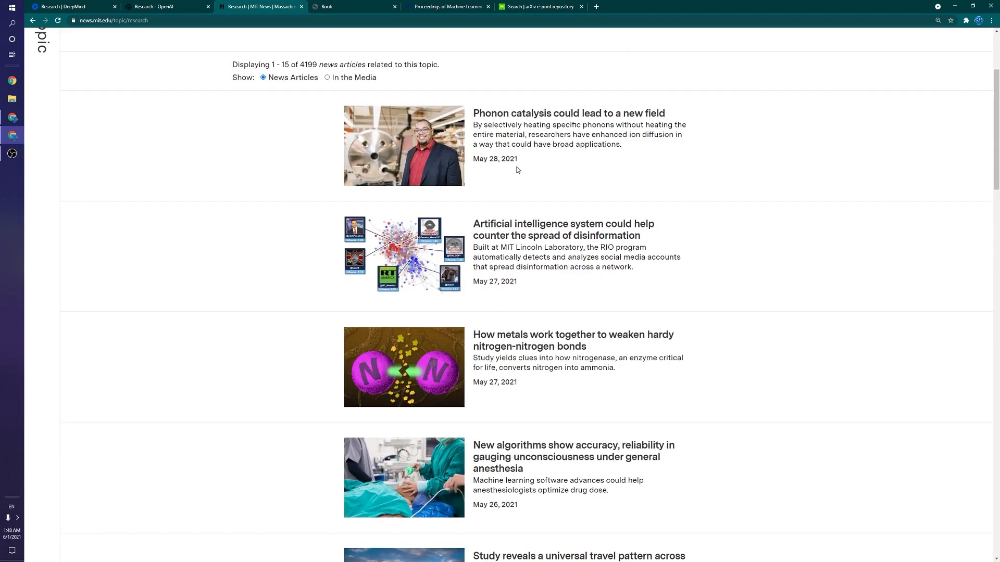
scroll("down", 3)
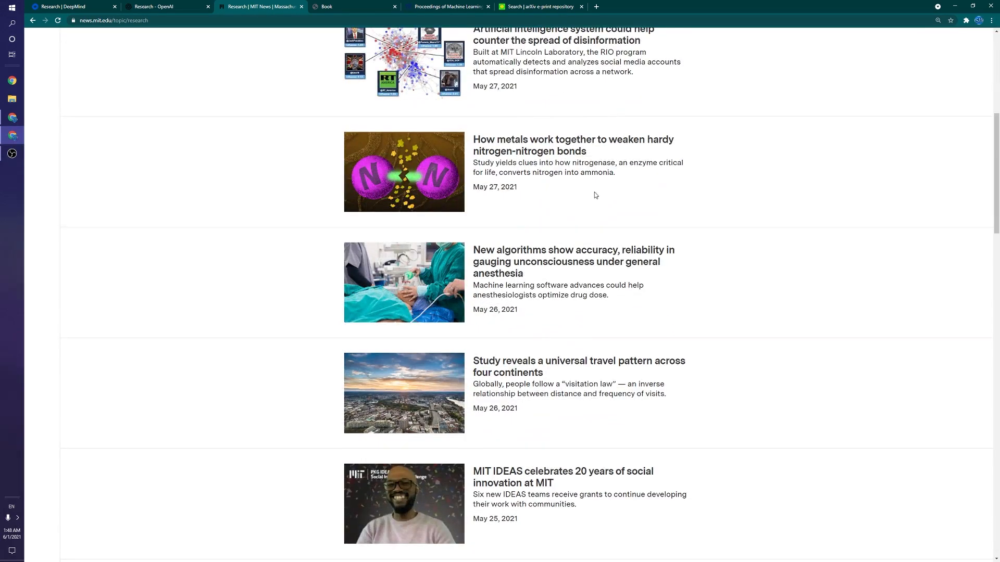
scroll("down", 3)
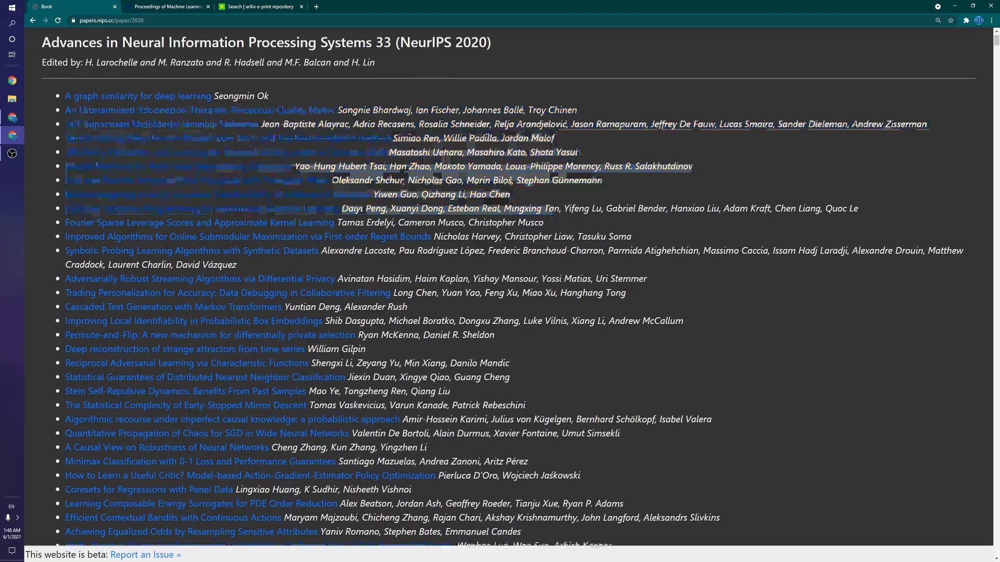
Search the NeurIPS 2020 paper list for 'inverse reinfor', then close the proceedings tab
scroll("down", 3)
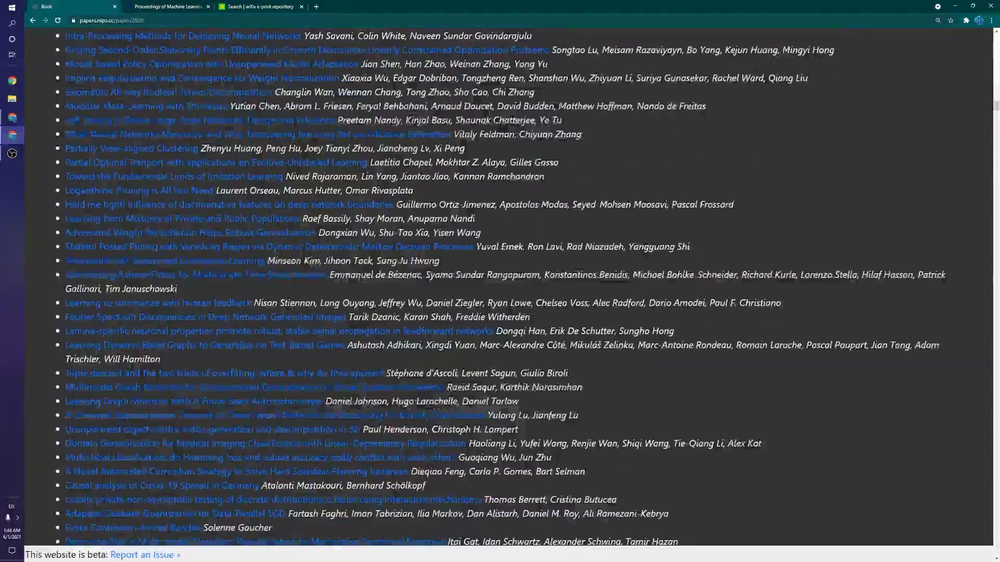
scroll("down", 3)
type("inverse reinfor")
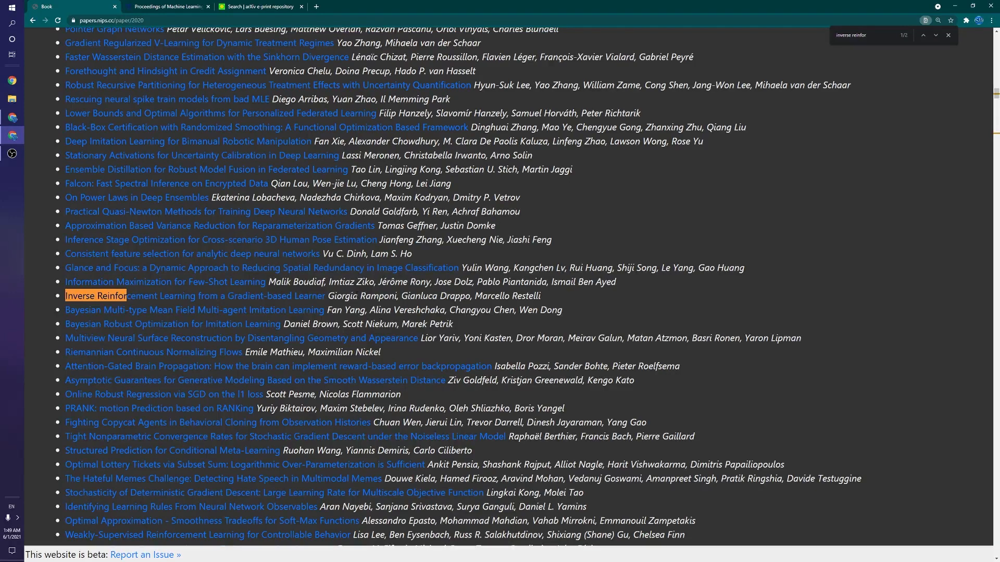
left_click(947, 35)
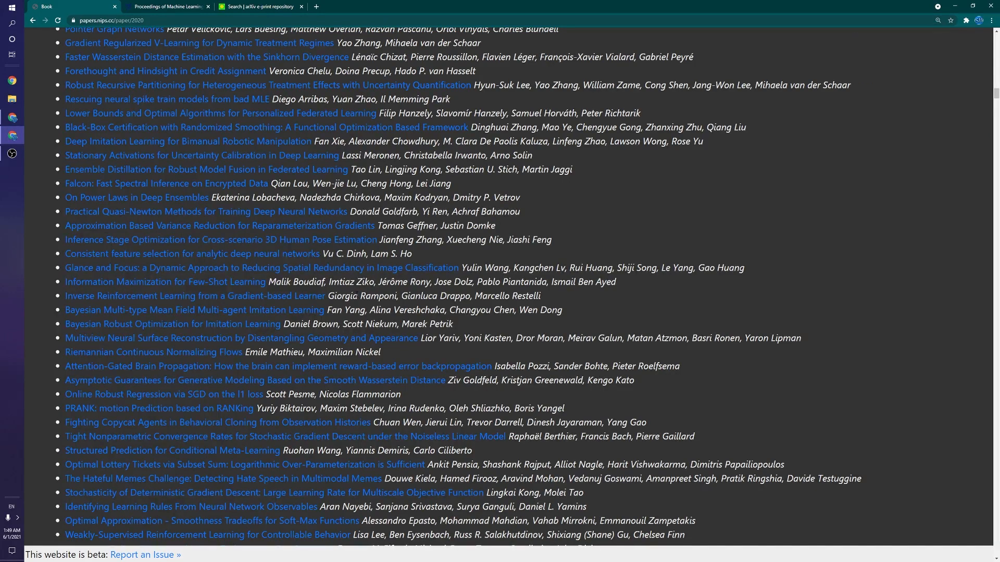
scroll("down", 3)
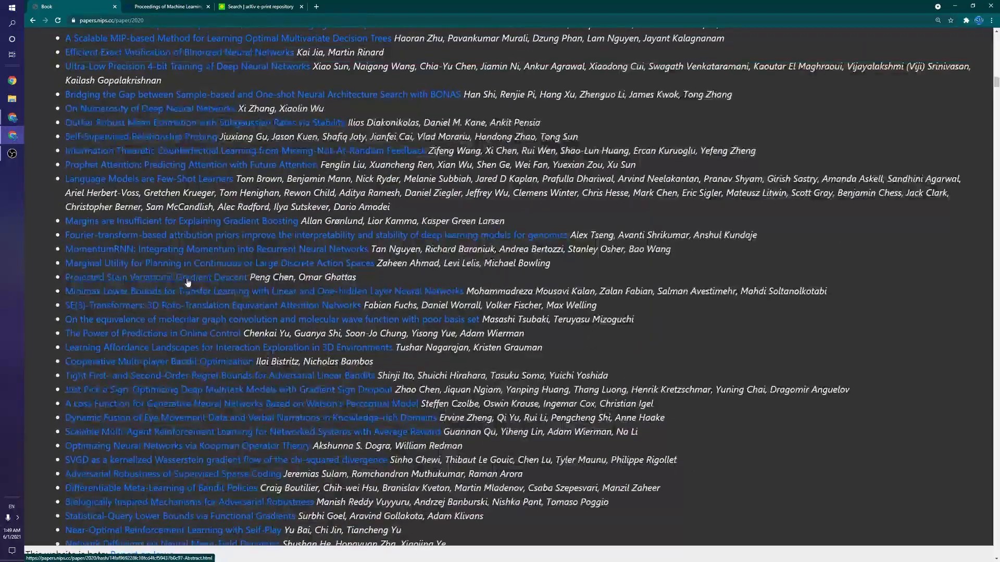
scroll("up", 3)
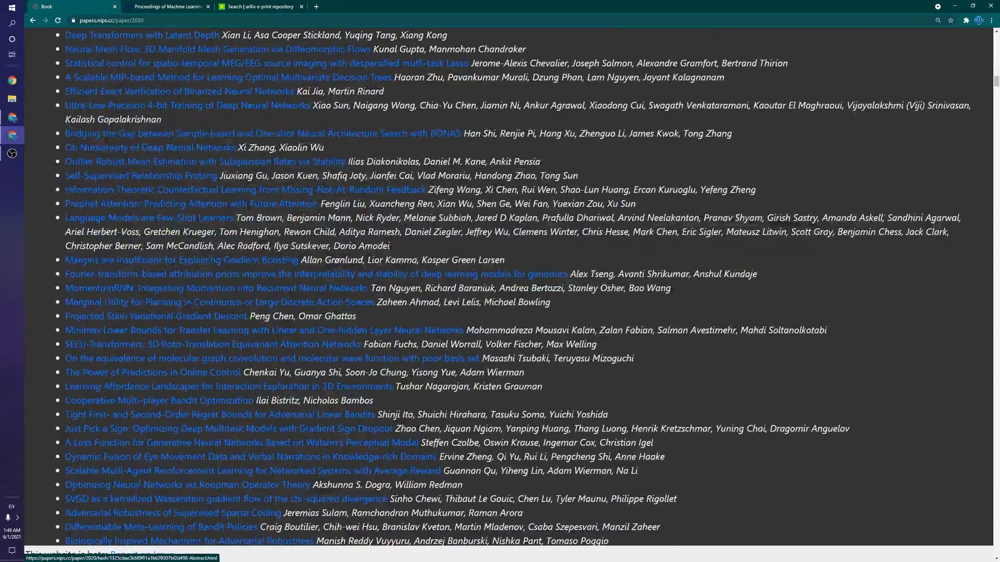
left_click(131, 6)
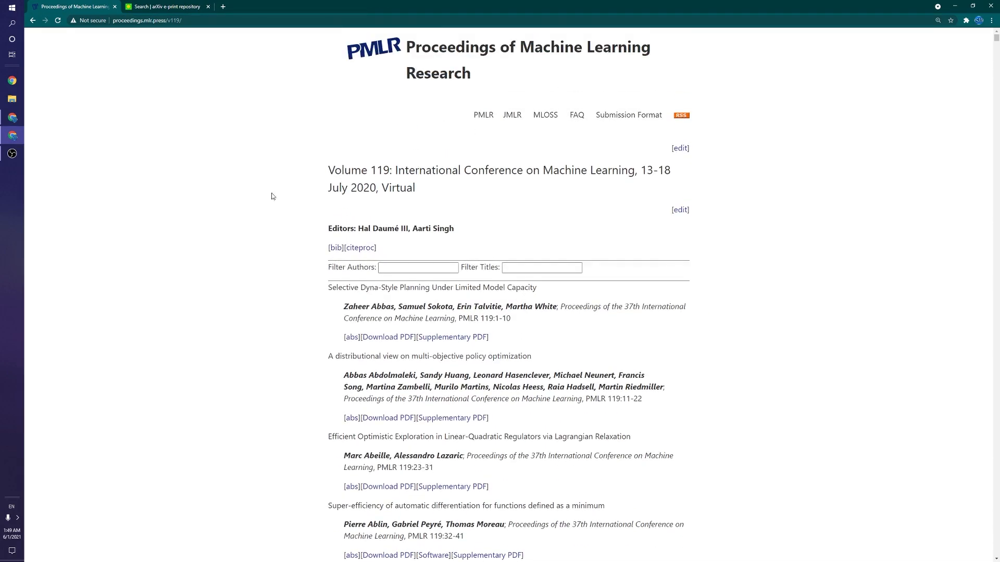
Filter PMLR Volume 119 titles for inverse reinforcement learning and highlight the Deep PQR result
left_click(542, 268)
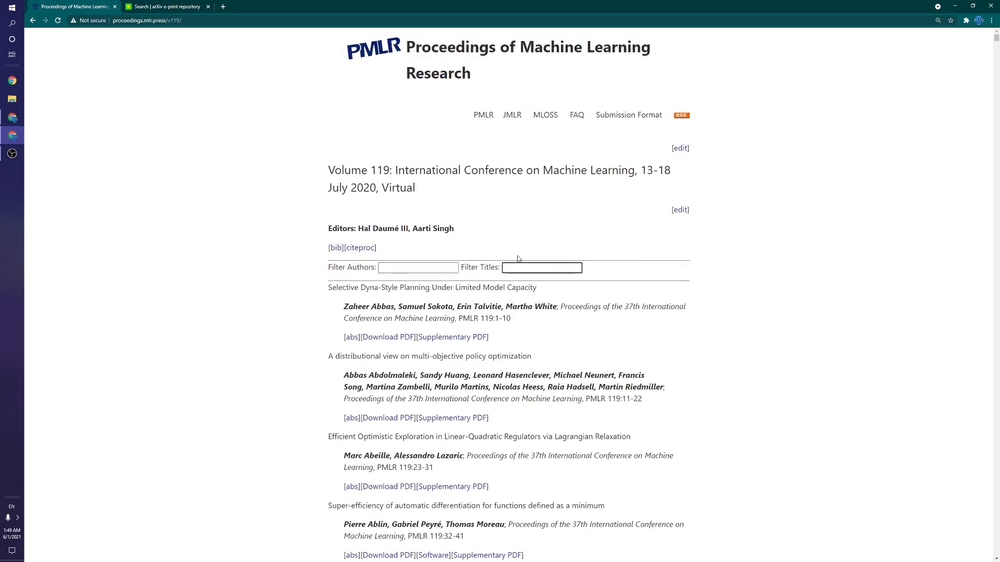
type("inverse reinforc")
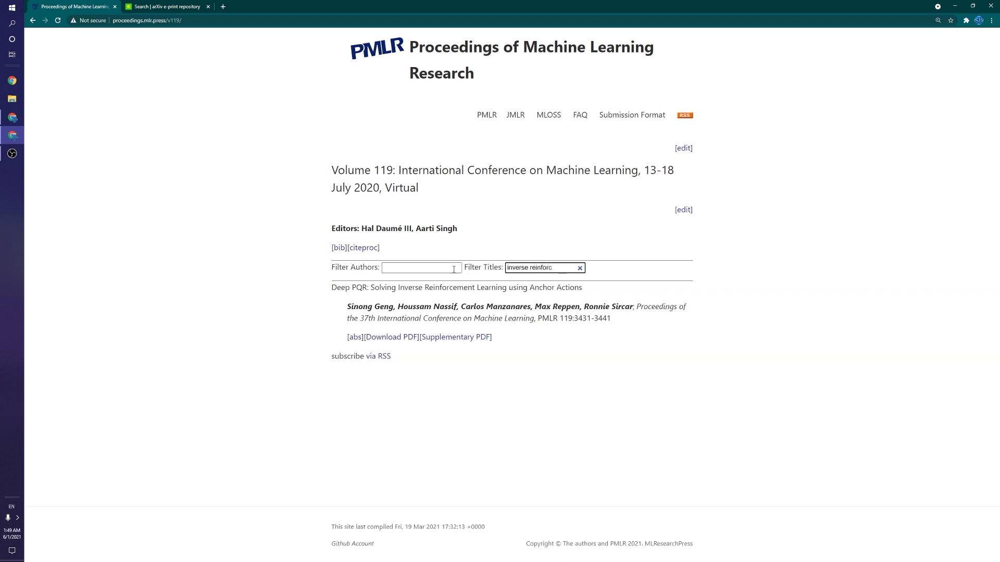
left_click_drag(330, 288, 482, 306)
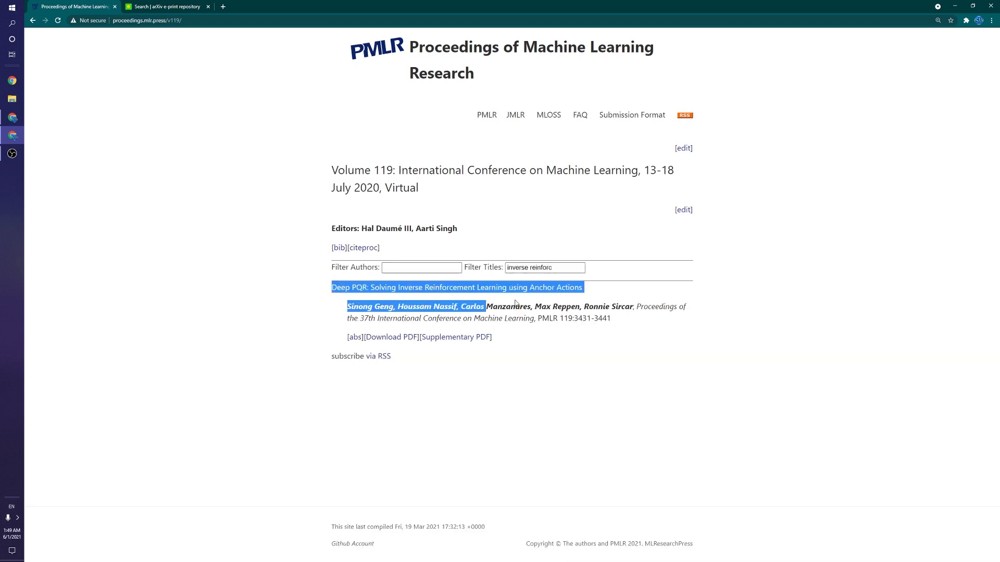
left_click(514, 302)
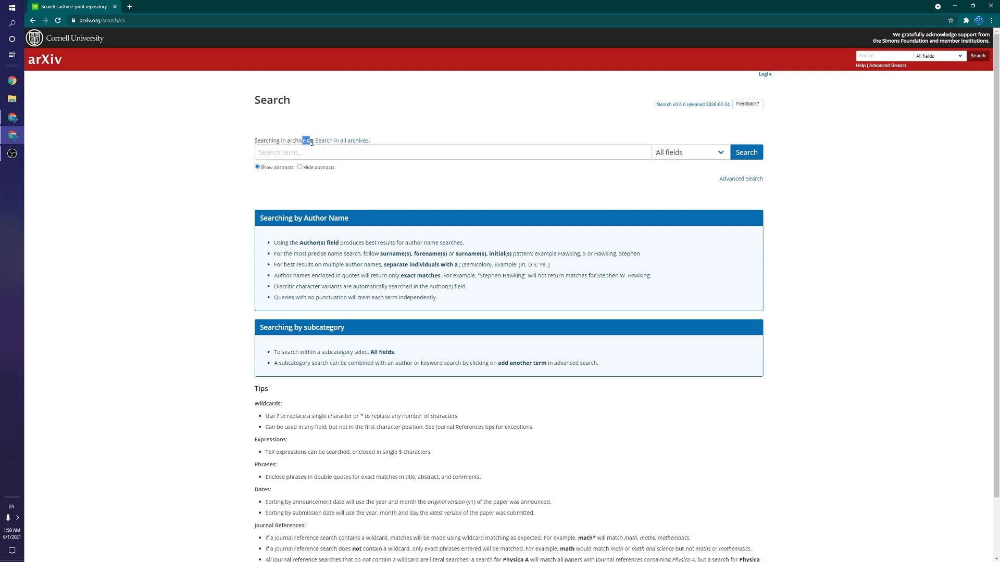
Search arXiv for 'bert' within the cs archive
left_click(453, 152)
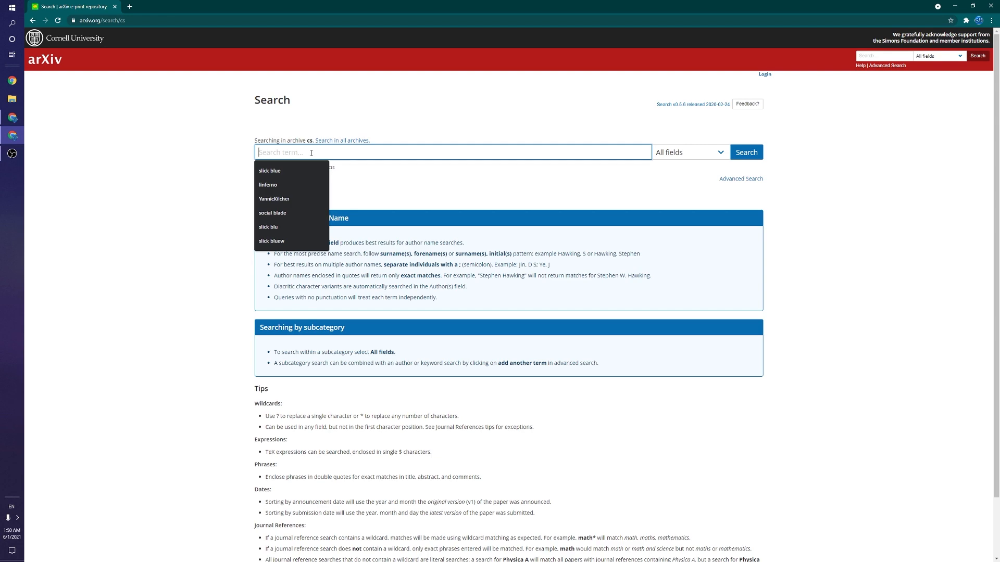
type("bert")
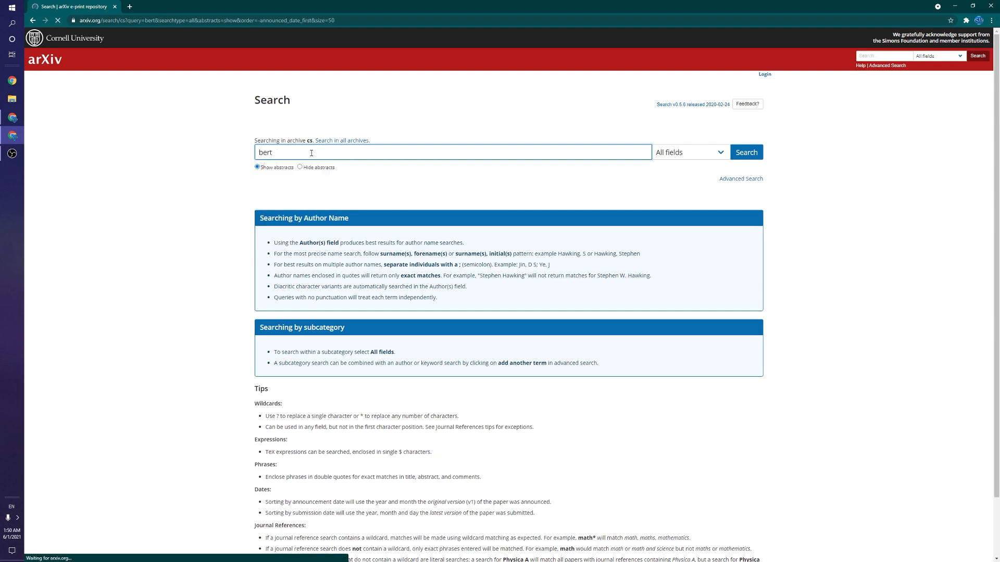